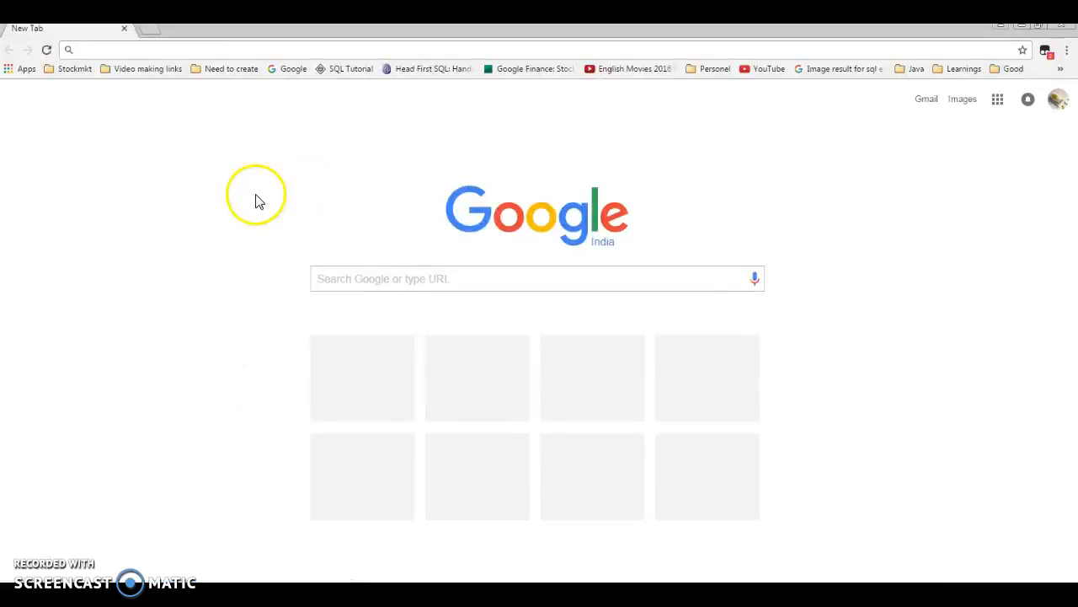
{"action": "mouse_move", "coordinate": [260, 200]}
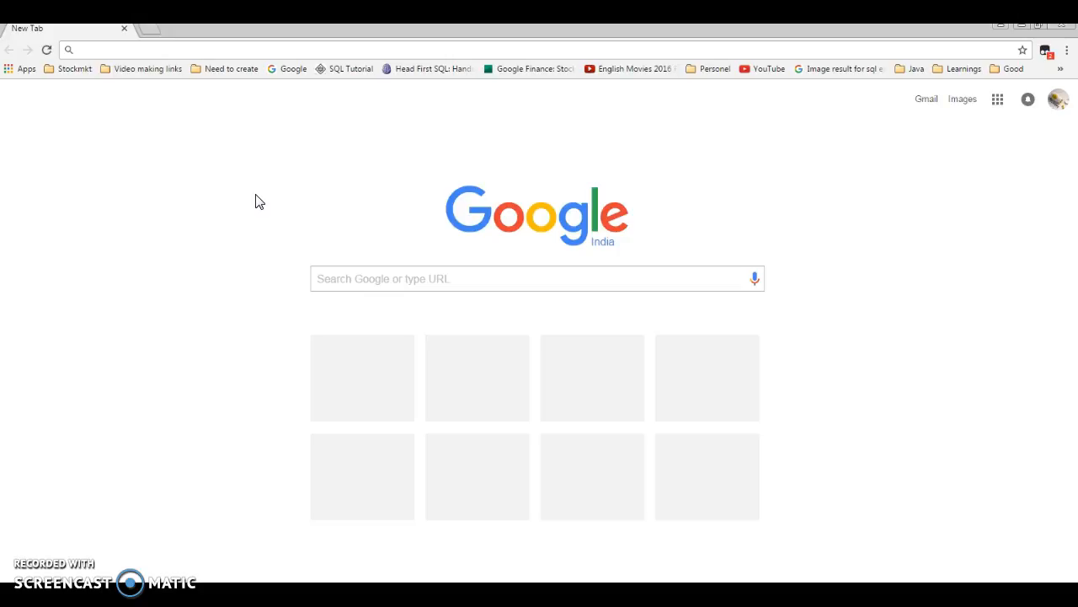
{"action": "mouse_move", "coordinate": [234, 162]}
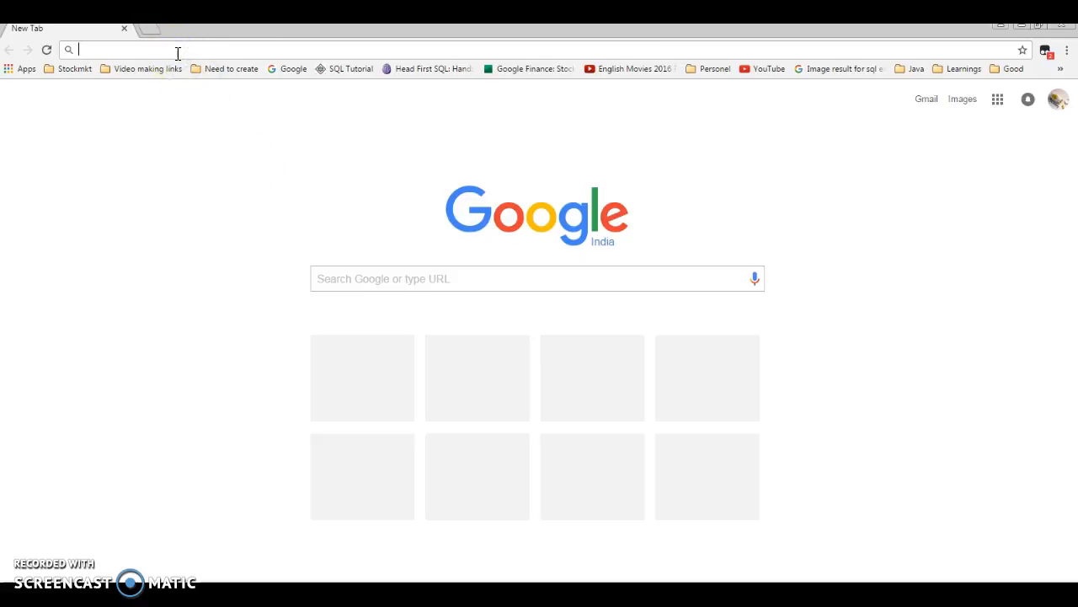
Go to moneycontrol.com, dismiss the large advertisement, and bring up the registration form
{"action": "type", "text": "moneycontrol.com"}
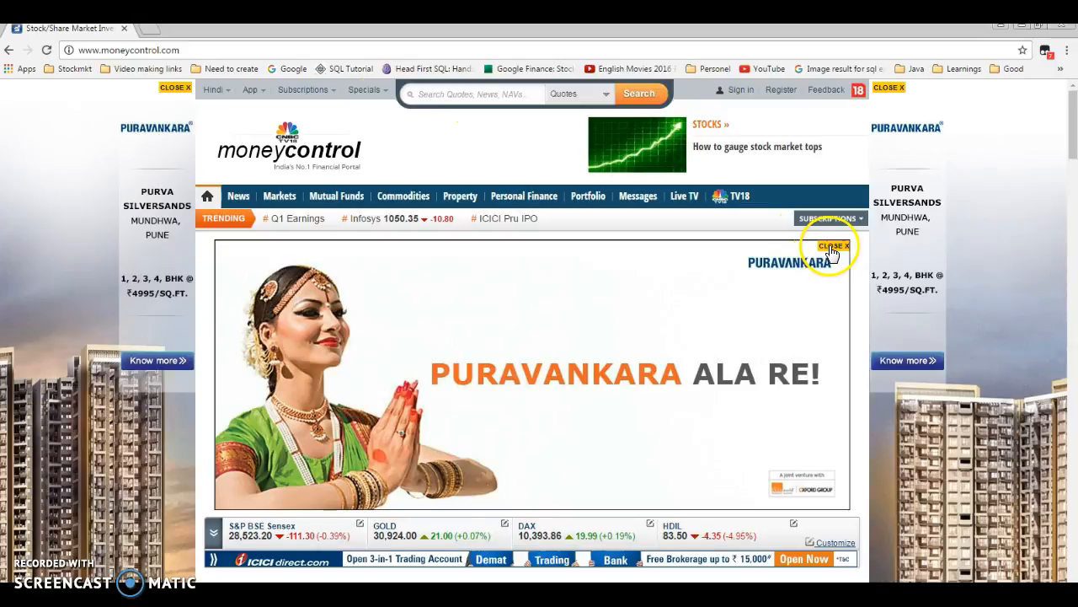
{"action": "left_click", "coordinate": [779, 90]}
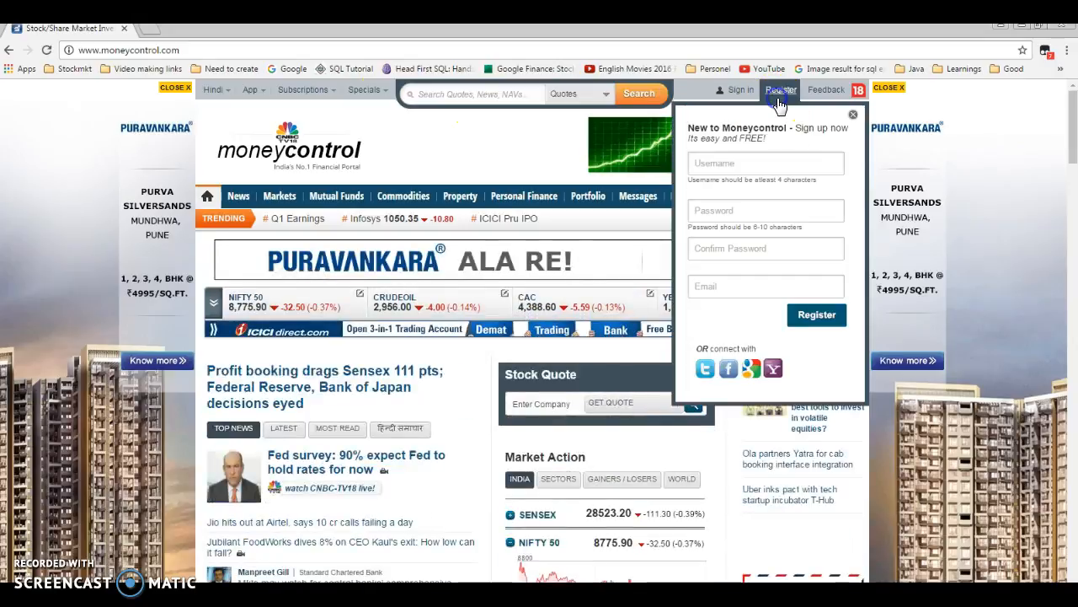
{"action": "left_click", "coordinate": [765, 162]}
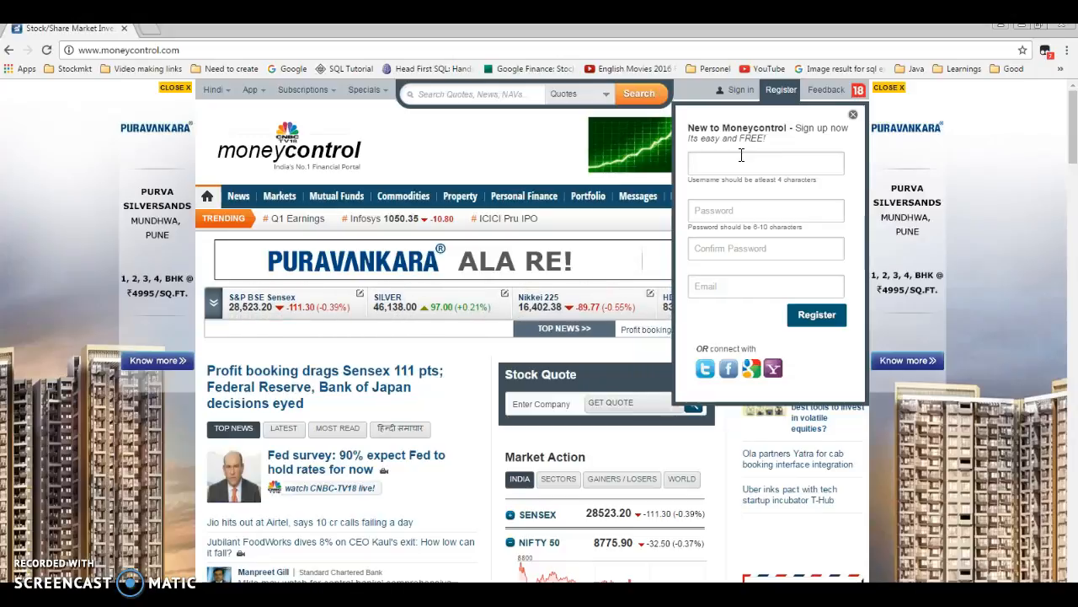
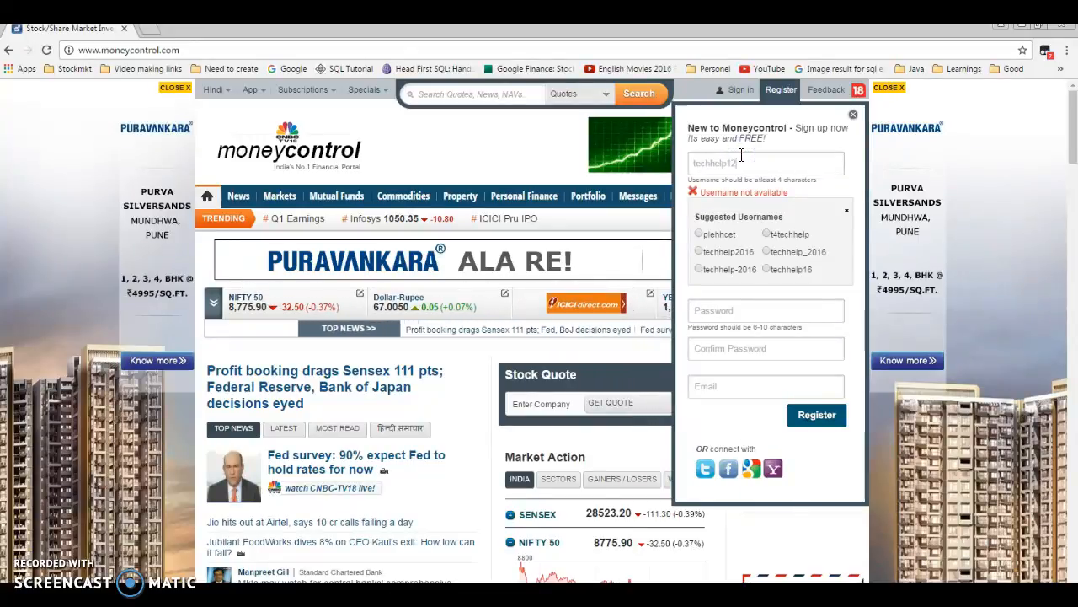
Fill in username, password, confirm password and email, and submit the registration
{"action": "left_click", "coordinate": [765, 309]}
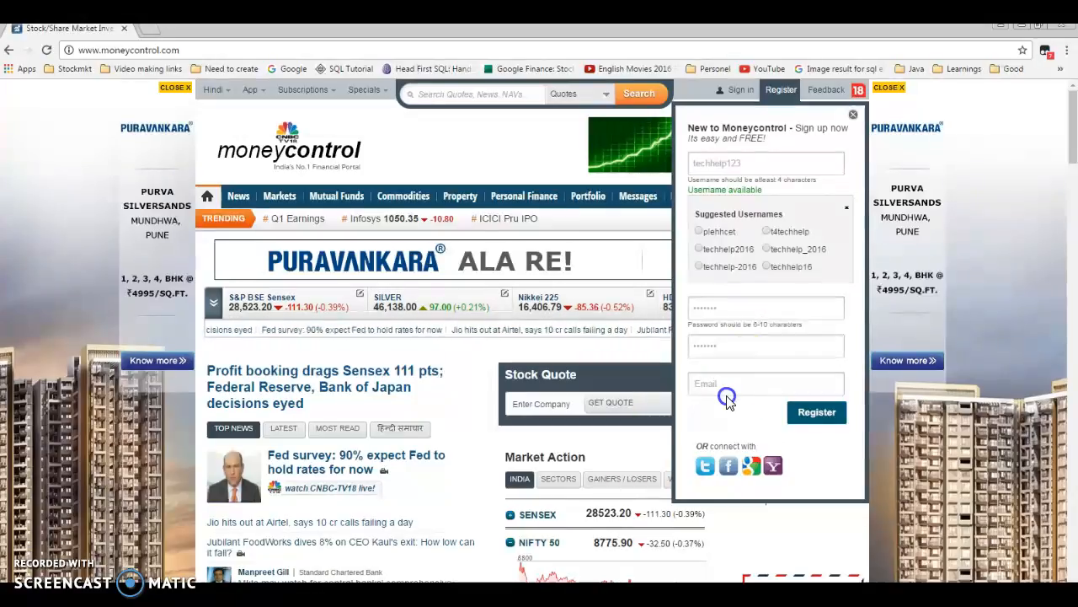
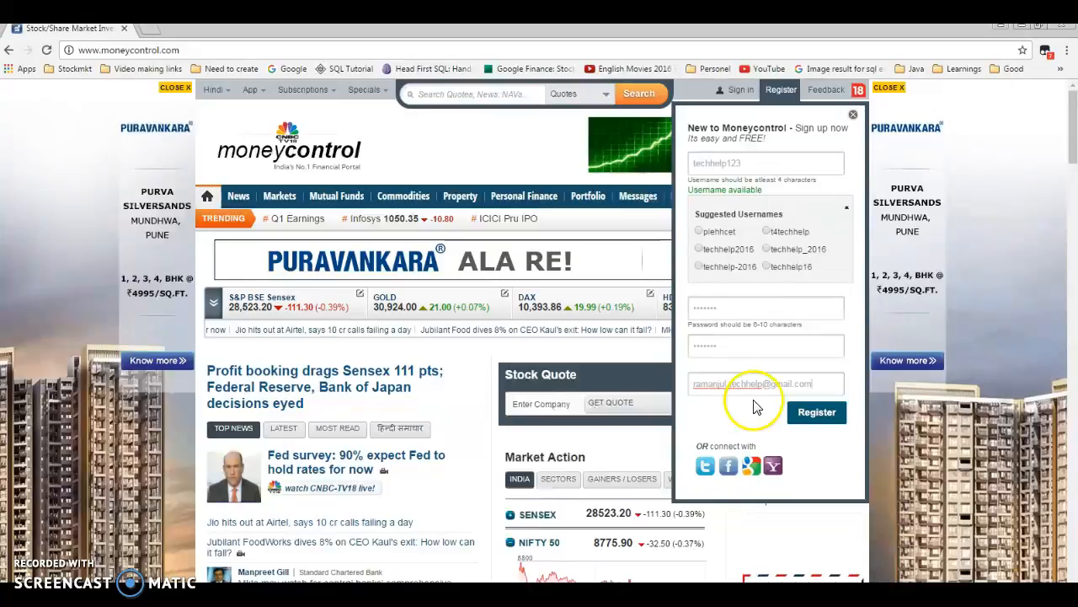
{"action": "left_click", "coordinate": [816, 412]}
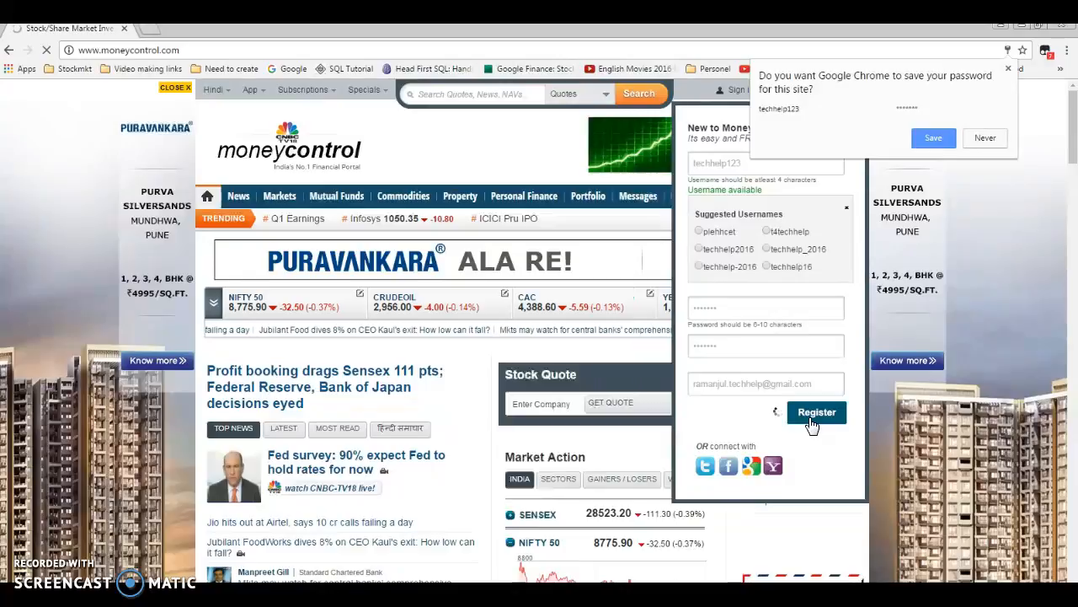
{"action": "left_click", "coordinate": [815, 412]}
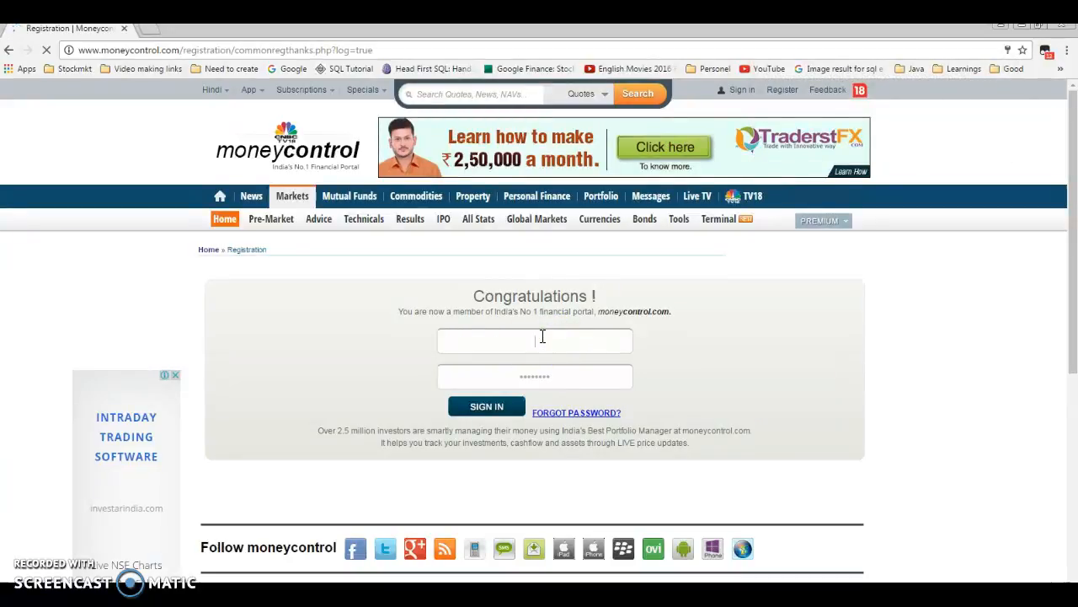
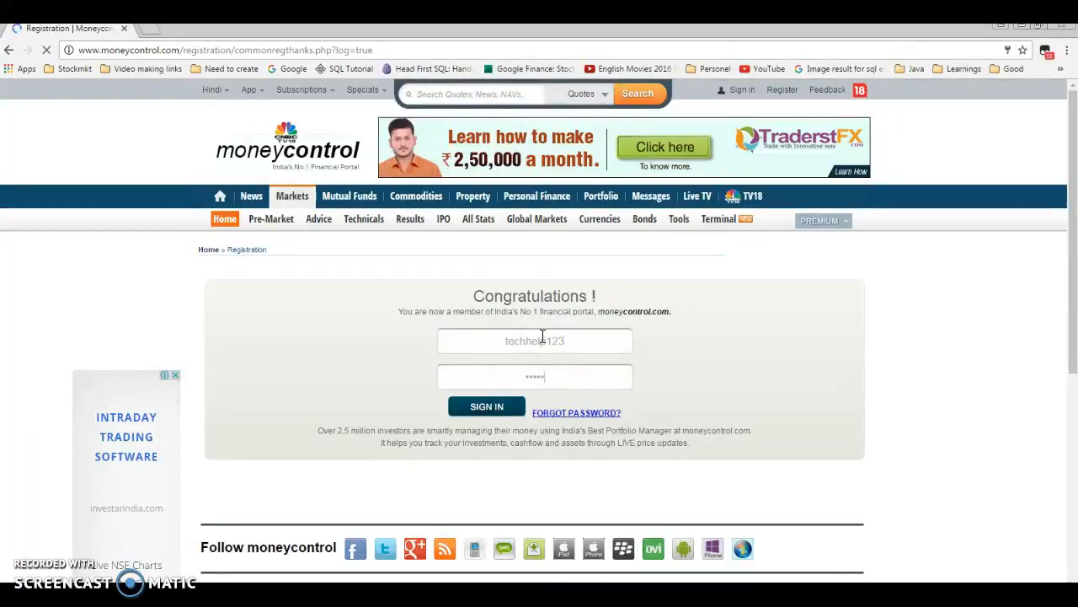
Sign in on the congratulations page with the new account's username and password
{"action": "left_click", "coordinate": [487, 406]}
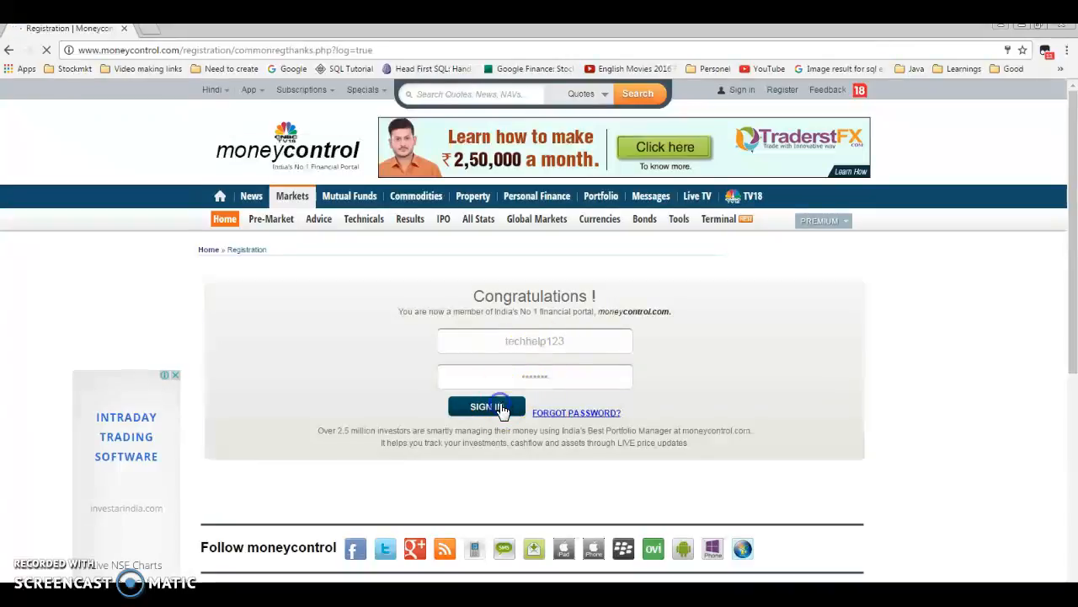
{"action": "left_click", "coordinate": [486, 406]}
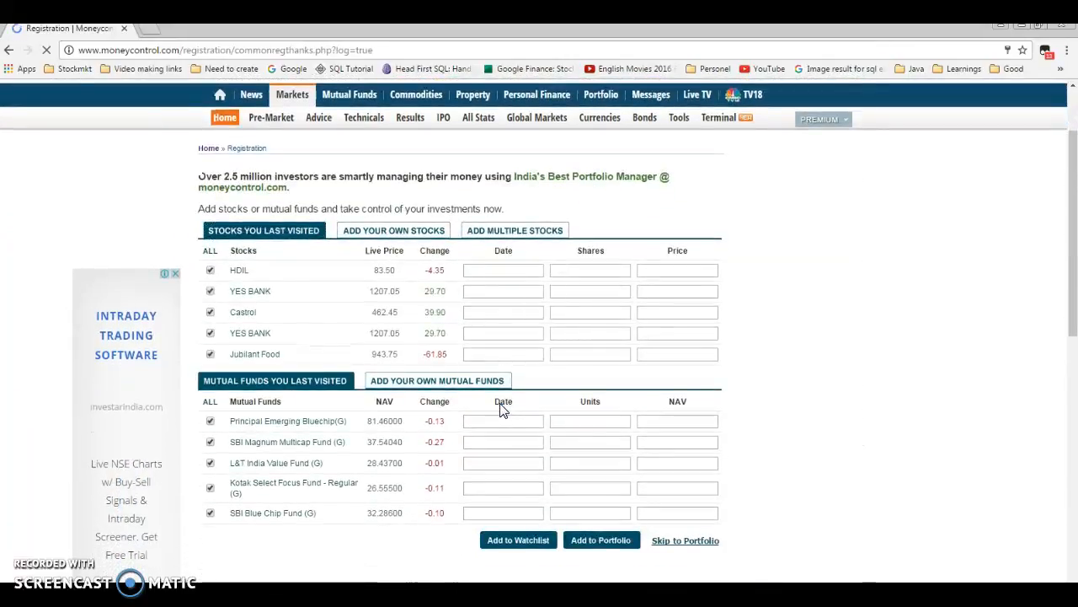
{"action": "mouse_move", "coordinate": [598, 117]}
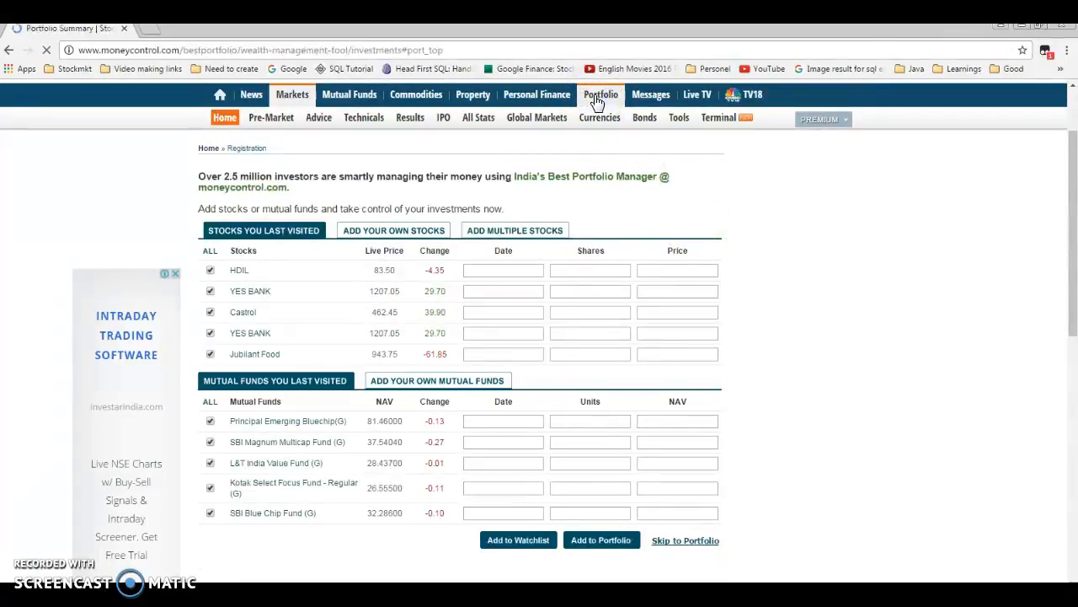
View the empty portfolio summary, then look up the 'sbi' quote and chart
{"action": "left_click", "coordinate": [600, 94]}
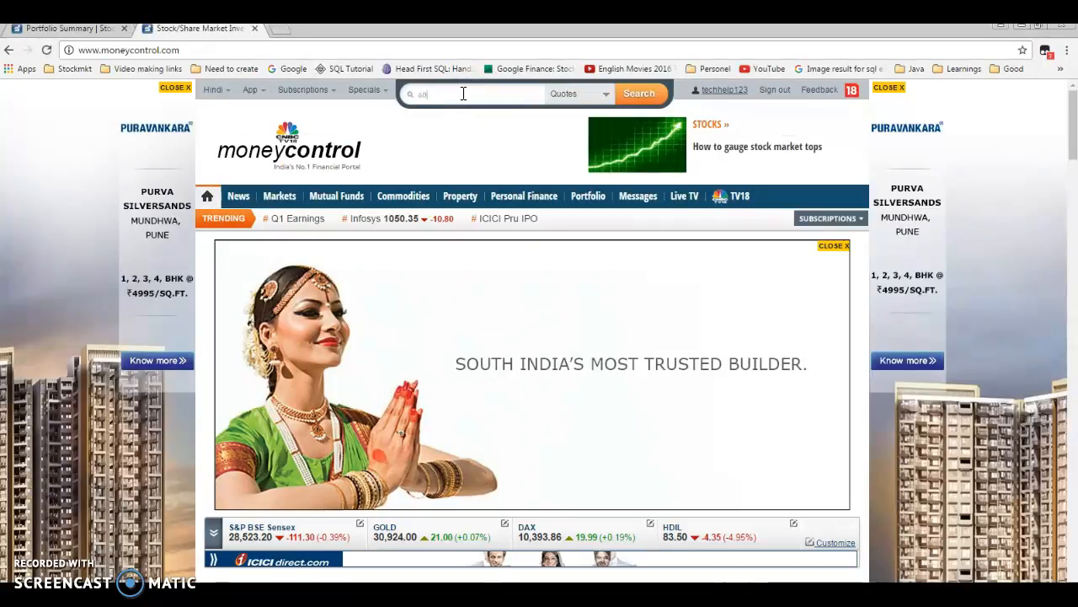
{"action": "type", "text": "sbi"}
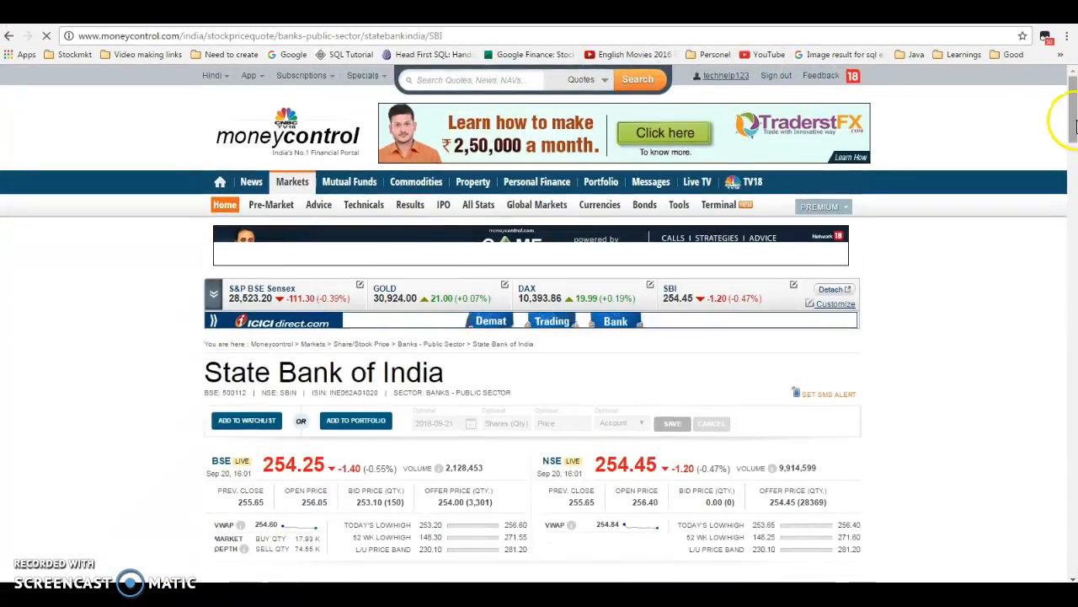
{"action": "scroll", "scroll_direction": "down", "scroll_amount": 3}
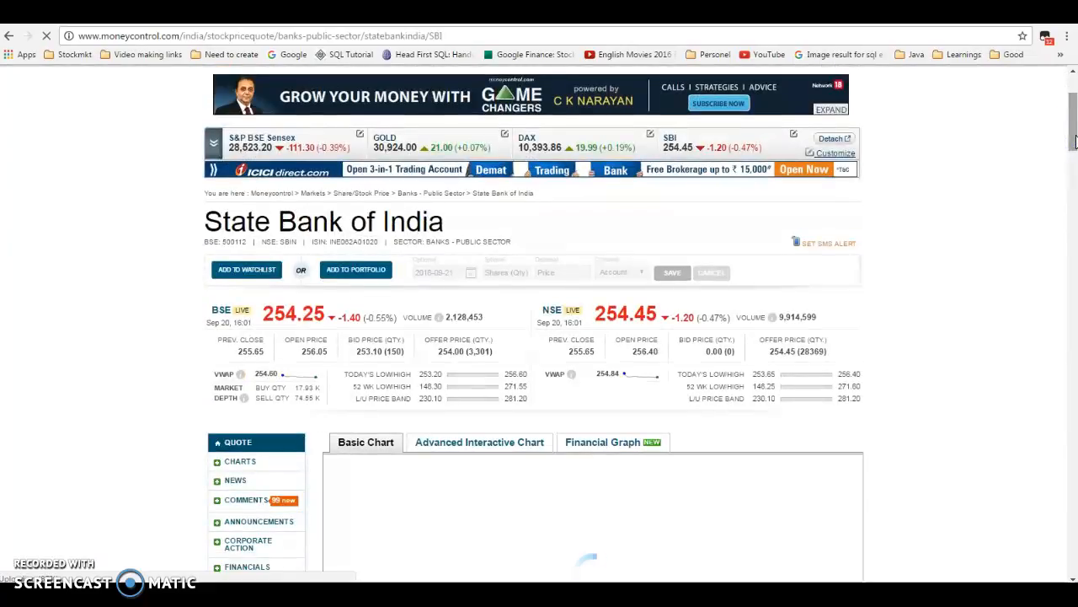
{"action": "scroll", "scroll_direction": "down", "scroll_amount": 3}
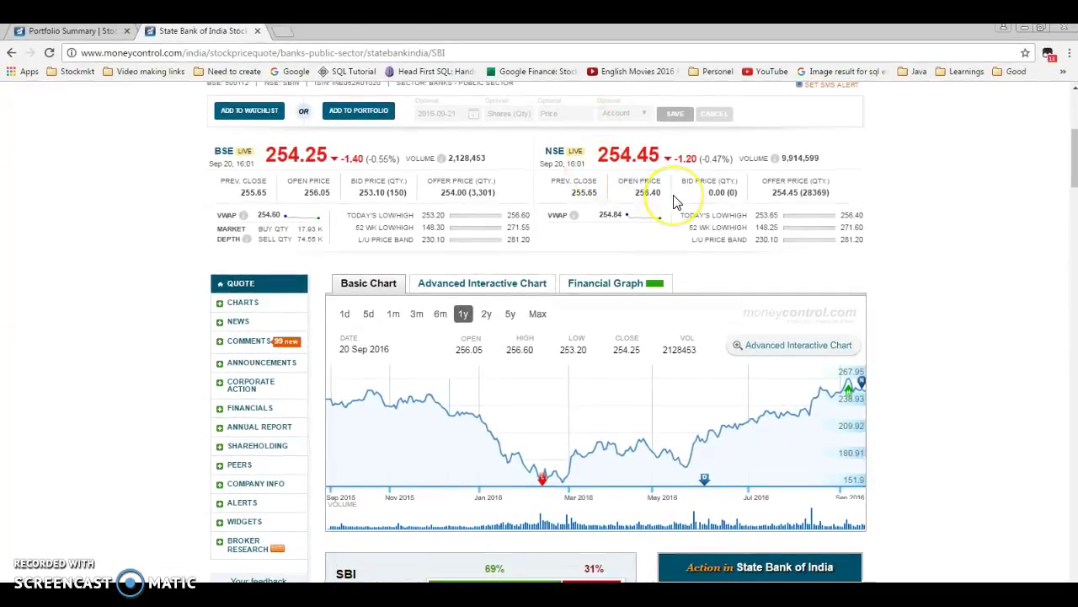
{"action": "mouse_move", "coordinate": [653, 367]}
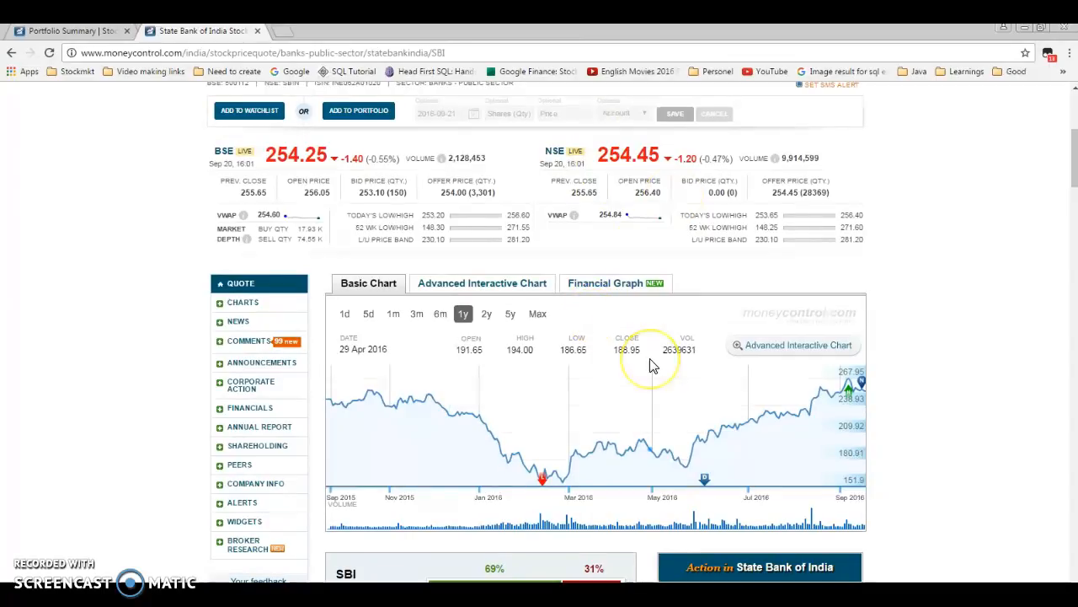
{"action": "mouse_move", "coordinate": [653, 366]}
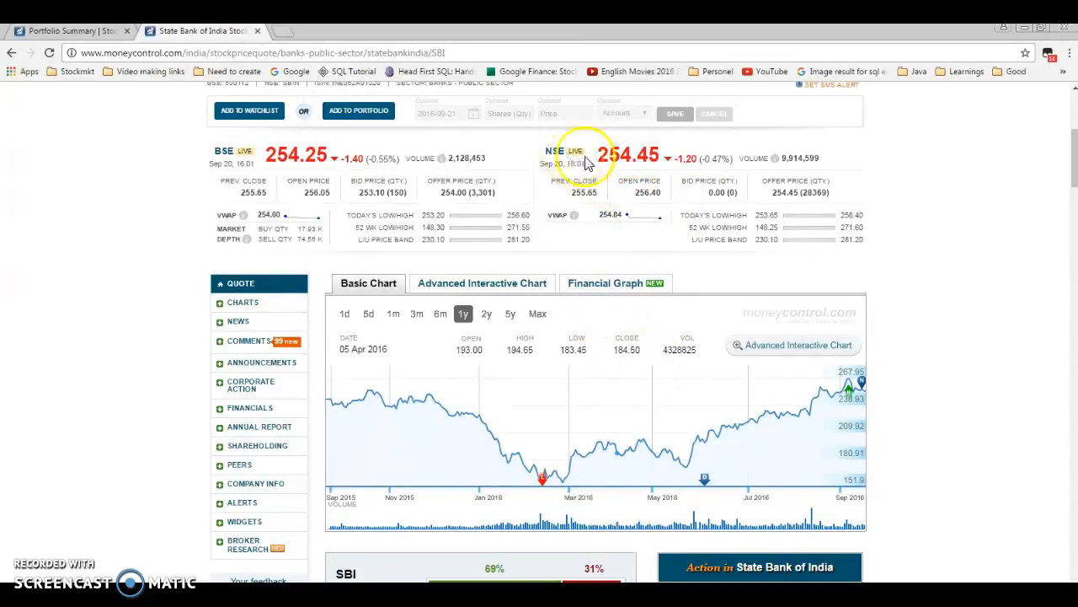
{"action": "mouse_move", "coordinate": [631, 183]}
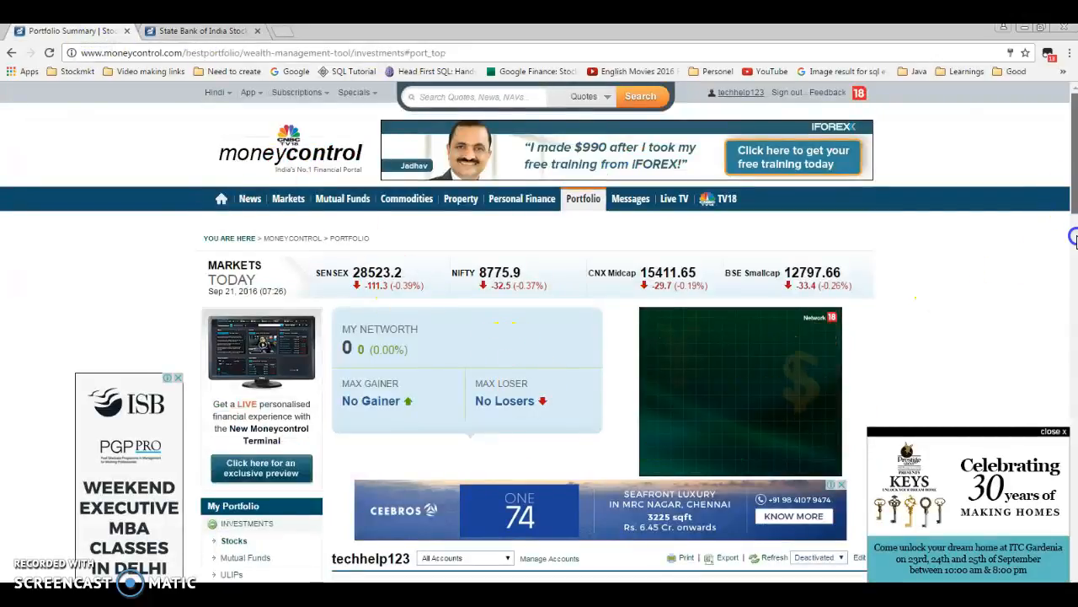
Search 'sbin' in Add Stocks and save 100 SBI shares at 252, dated 21-09-2016
{"action": "scroll", "scroll_direction": "down", "scroll_amount": 3}
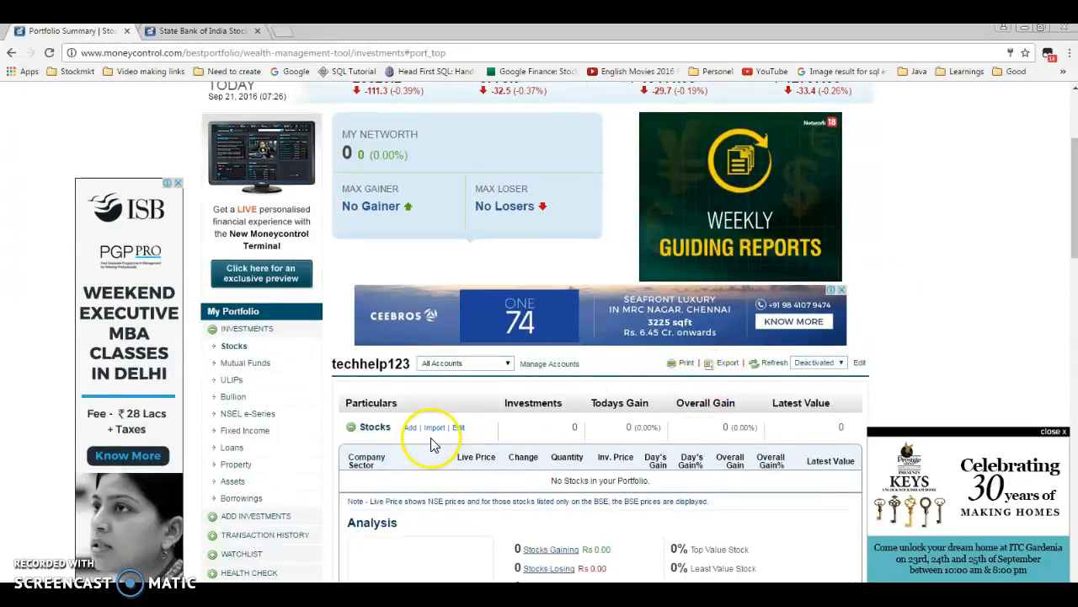
{"action": "left_click", "coordinate": [411, 427]}
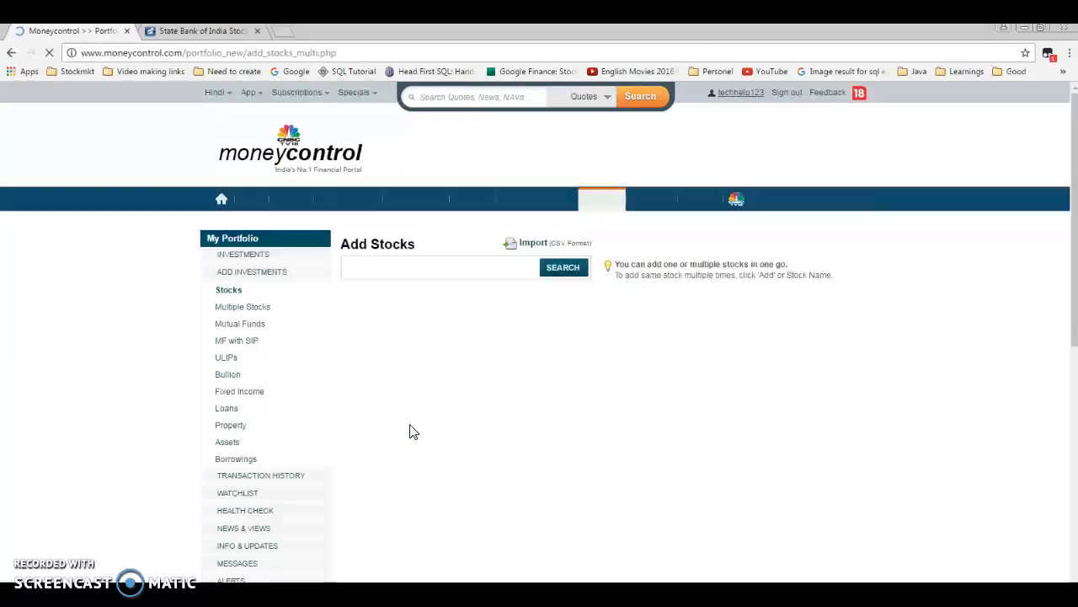
{"action": "left_click", "coordinate": [432, 275]}
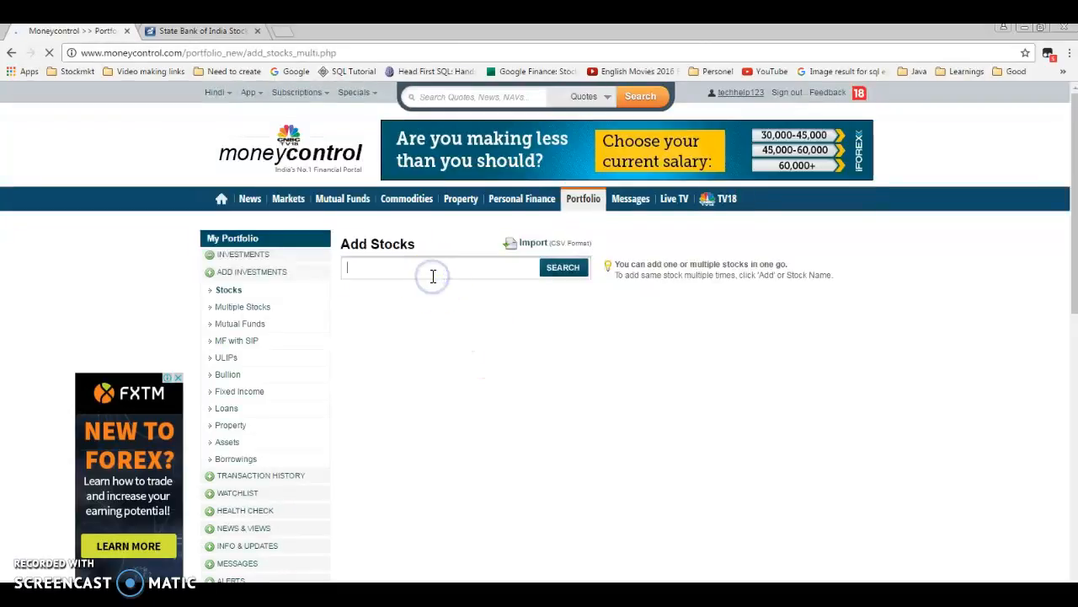
{"action": "type", "text": "sbin"}
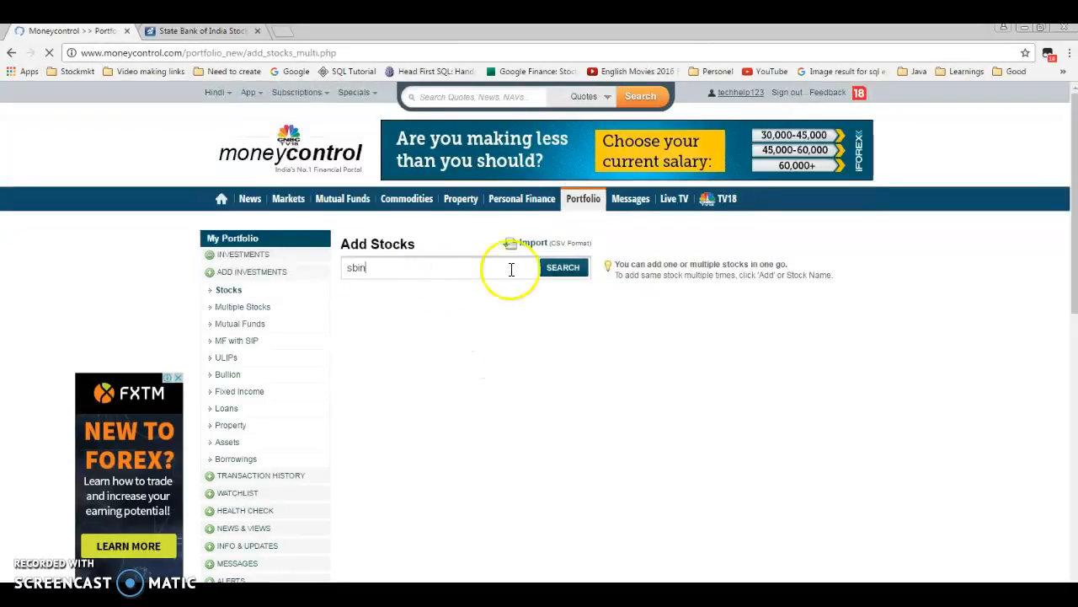
{"action": "left_click", "coordinate": [562, 267]}
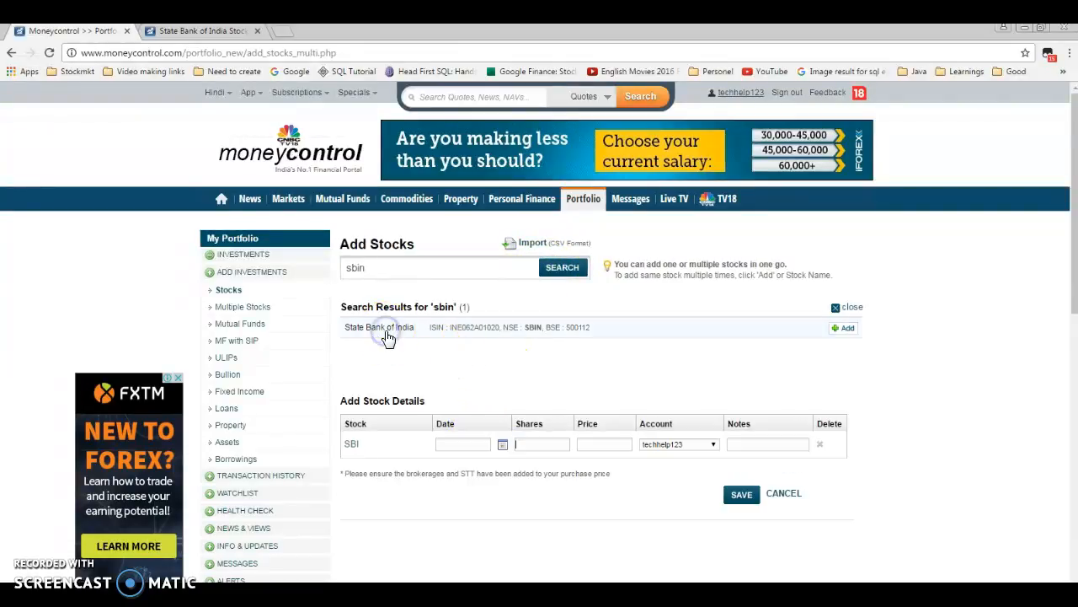
{"action": "left_click", "coordinate": [502, 444]}
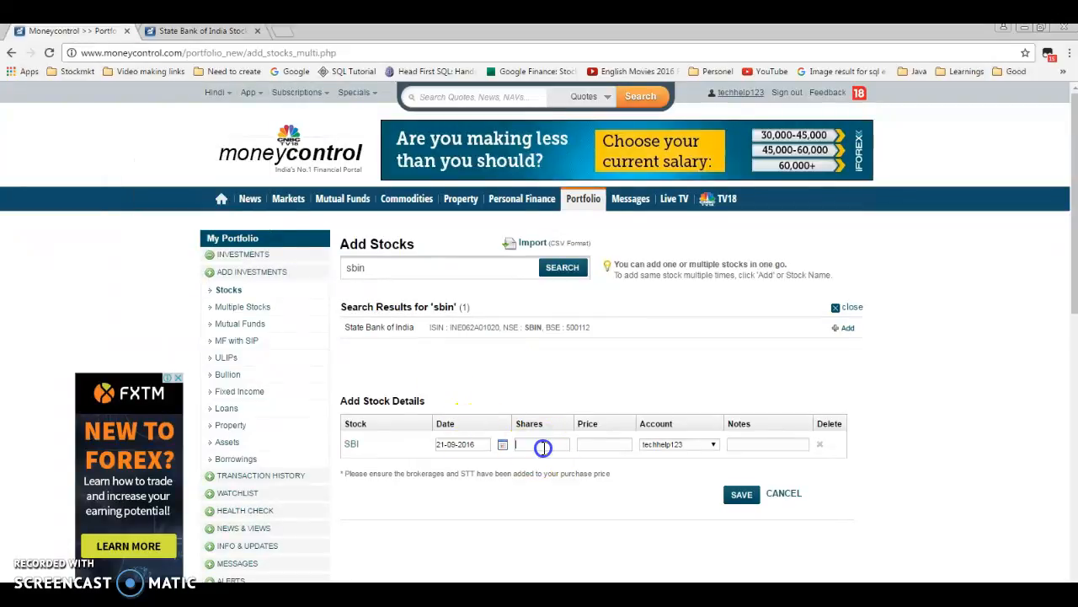
{"action": "type", "text": "100"}
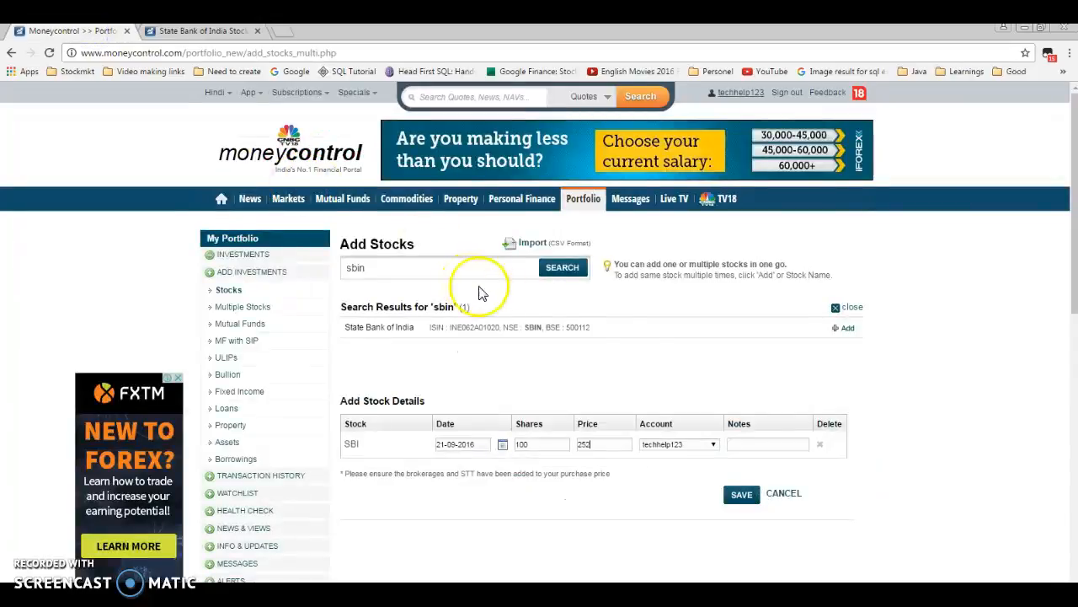
{"action": "mouse_move", "coordinate": [748, 494]}
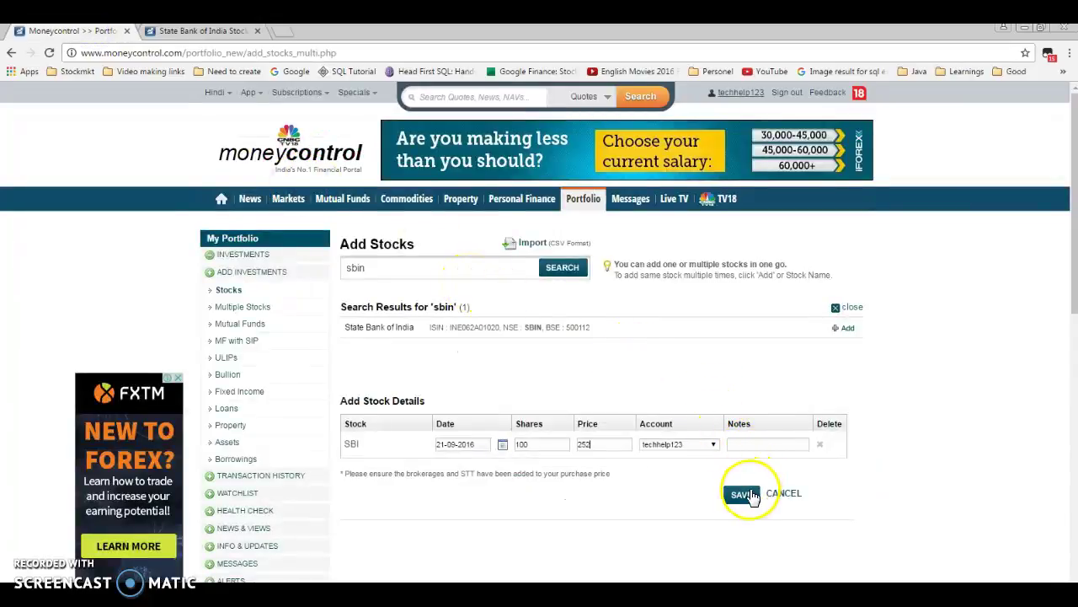
{"action": "left_click", "coordinate": [742, 493]}
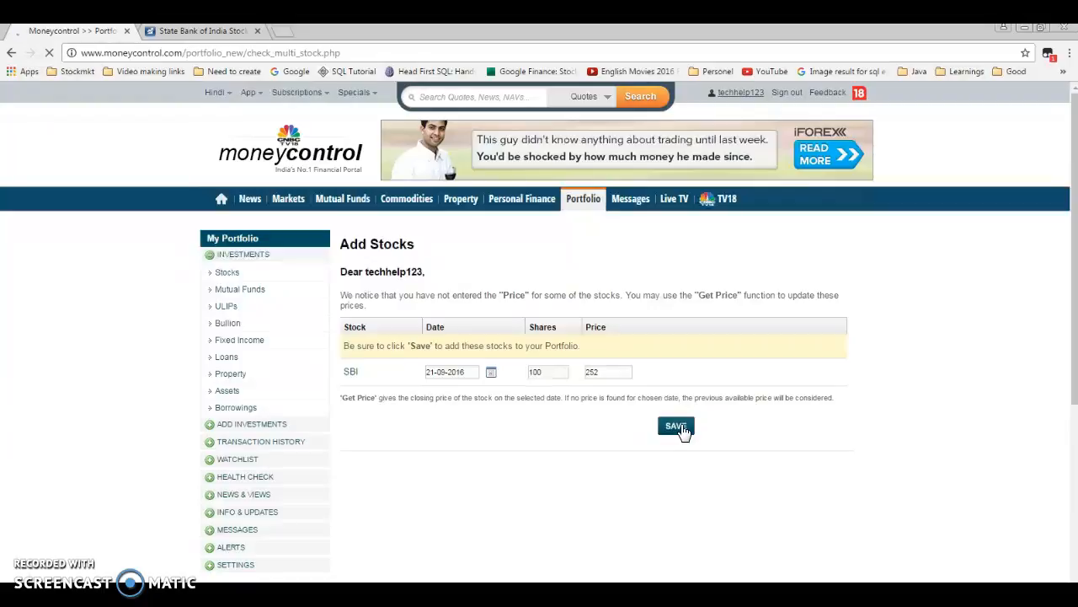
{"action": "left_click", "coordinate": [675, 426]}
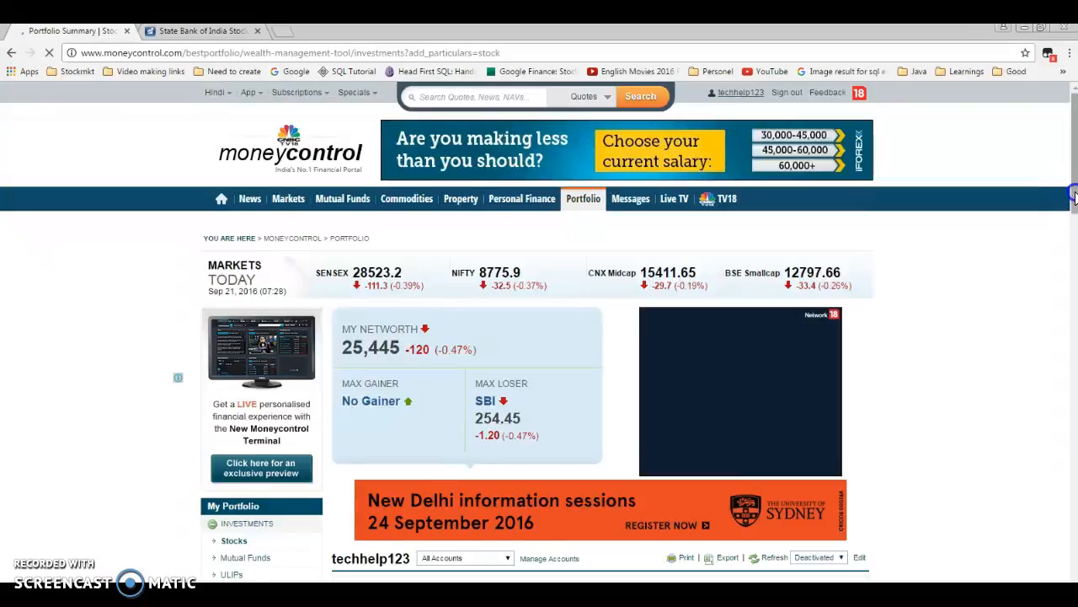
In the SBI quote tab, search 'vol' and view the Voltas quote page
{"action": "scroll", "scroll_direction": "down", "scroll_amount": 3}
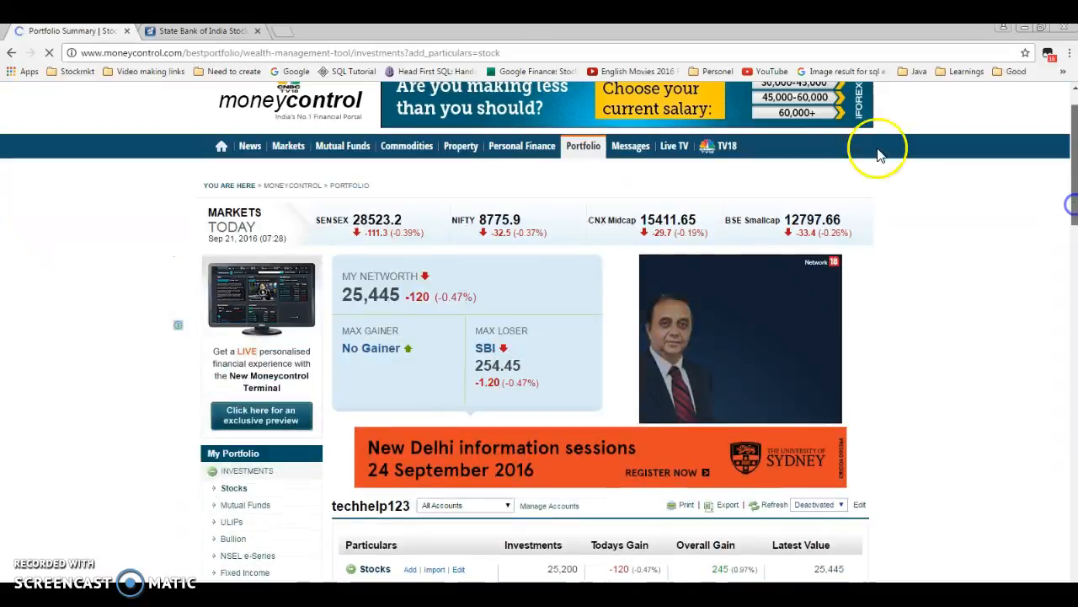
{"action": "left_click", "coordinate": [203, 32]}
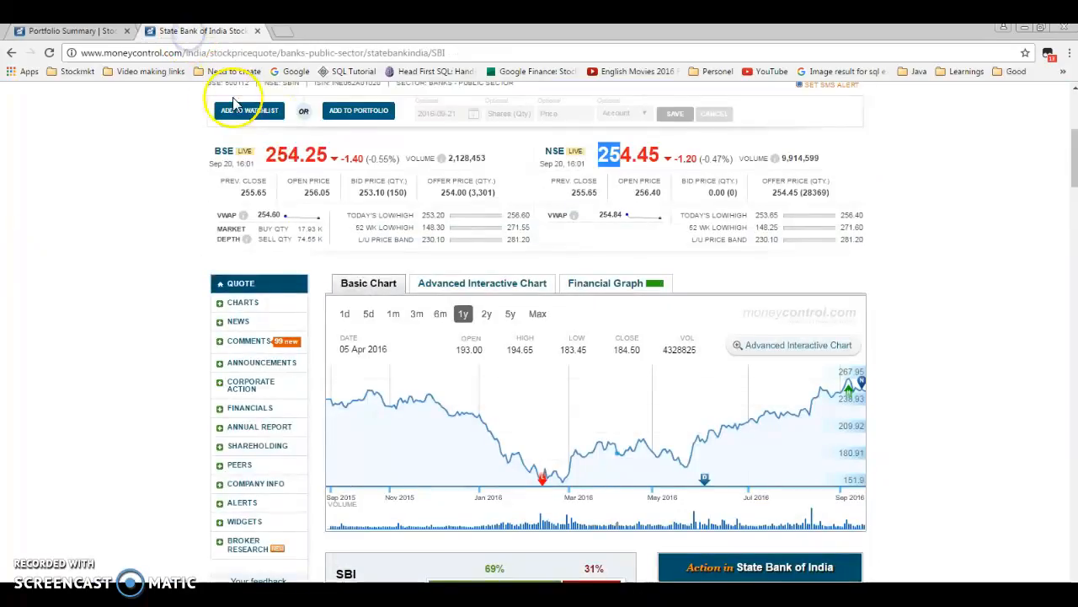
{"action": "scroll", "scroll_direction": "up", "scroll_amount": 3}
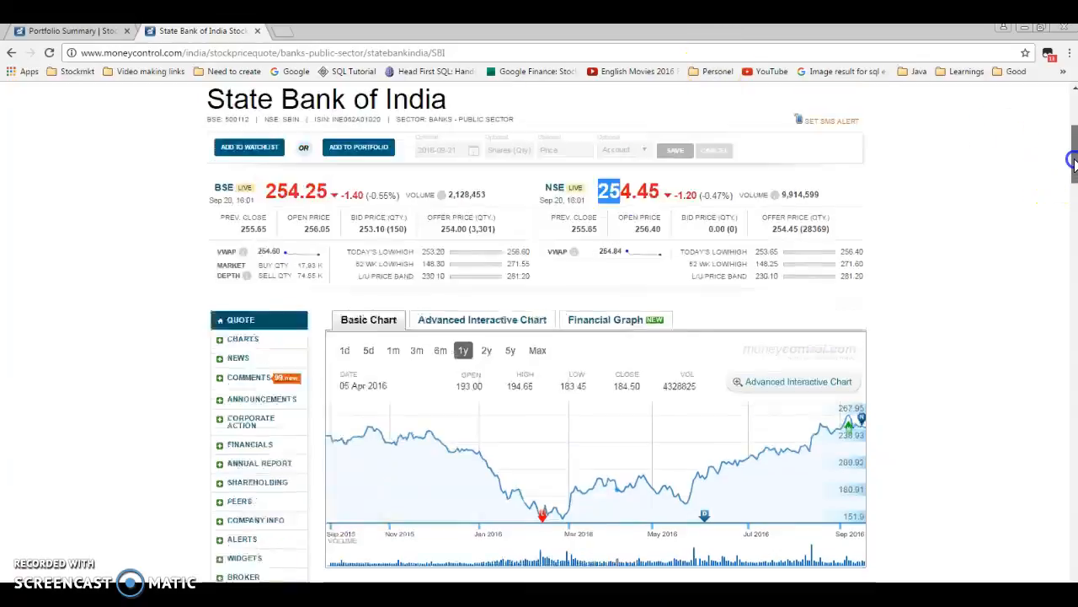
{"action": "scroll", "scroll_direction": "up", "scroll_amount": 3}
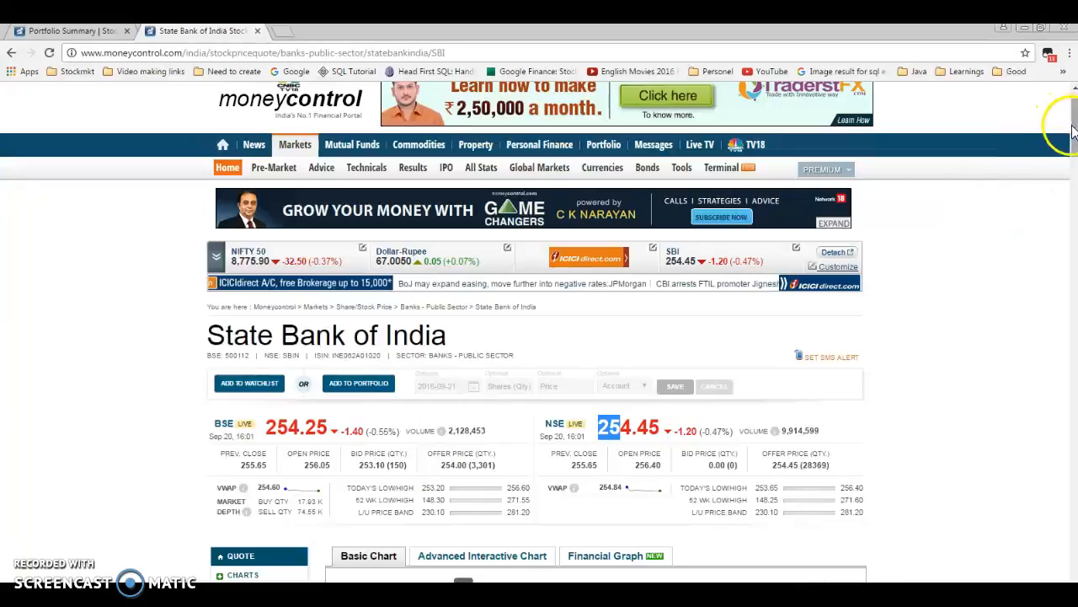
{"action": "left_click", "coordinate": [721, 92]}
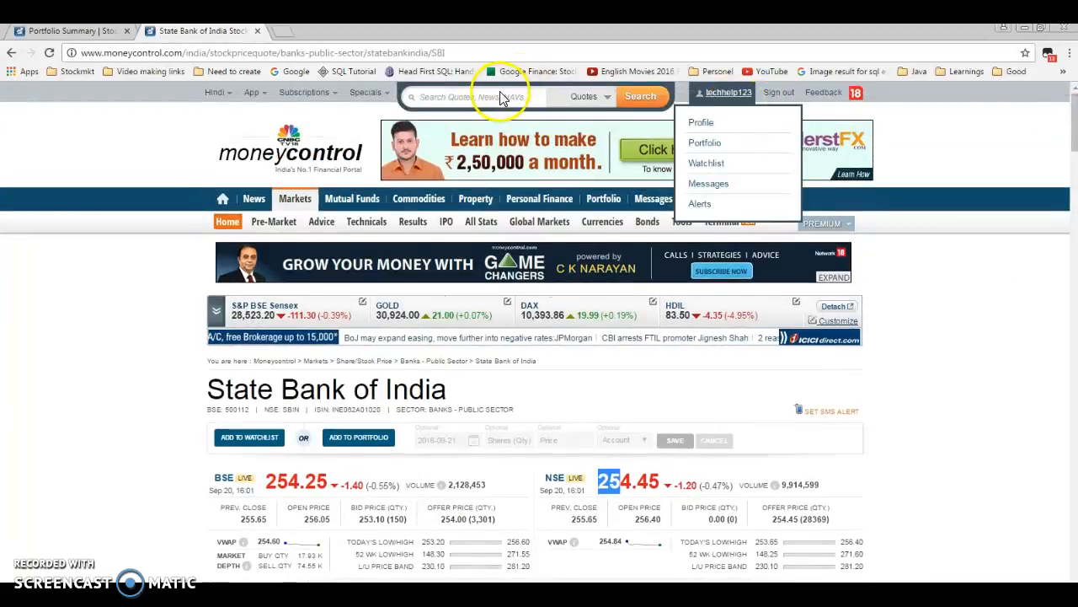
{"action": "left_click", "coordinate": [464, 96]}
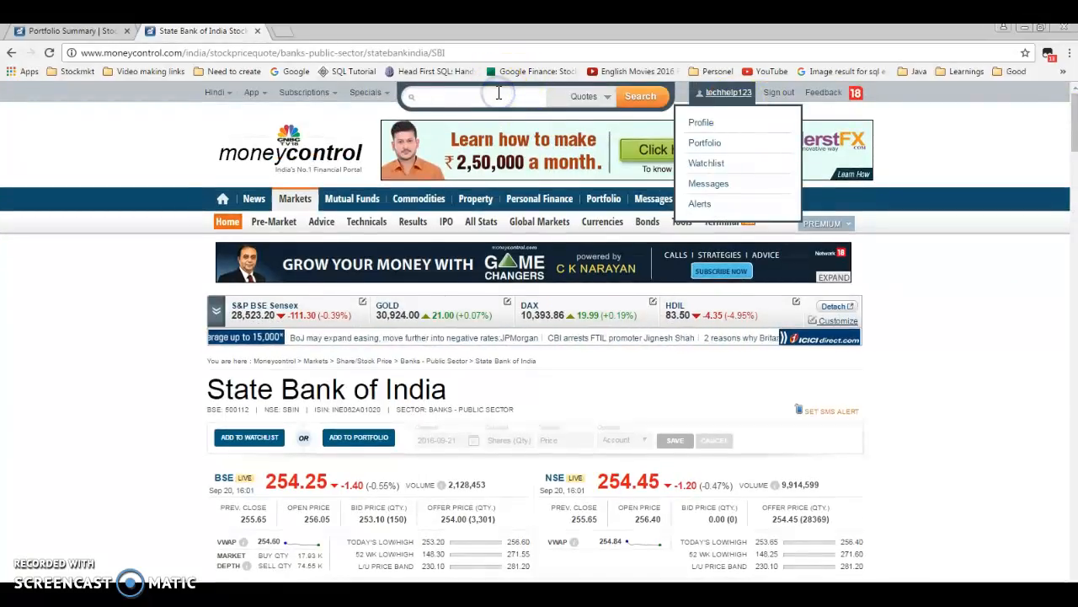
{"action": "type", "text": "volt"}
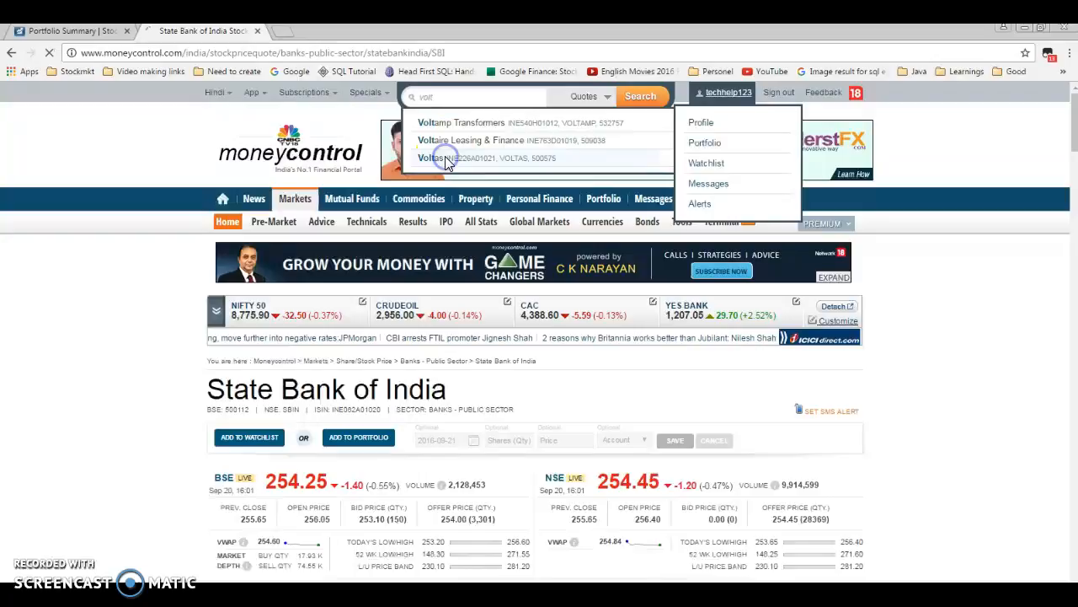
{"action": "left_click", "coordinate": [434, 157]}
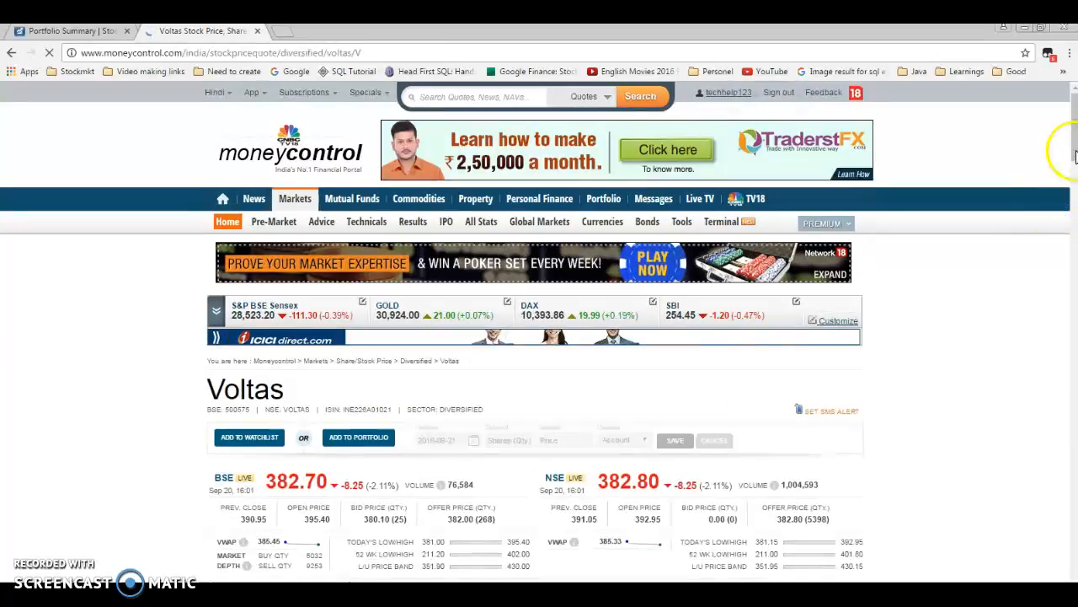
{"action": "scroll", "scroll_direction": "down", "scroll_amount": 3}
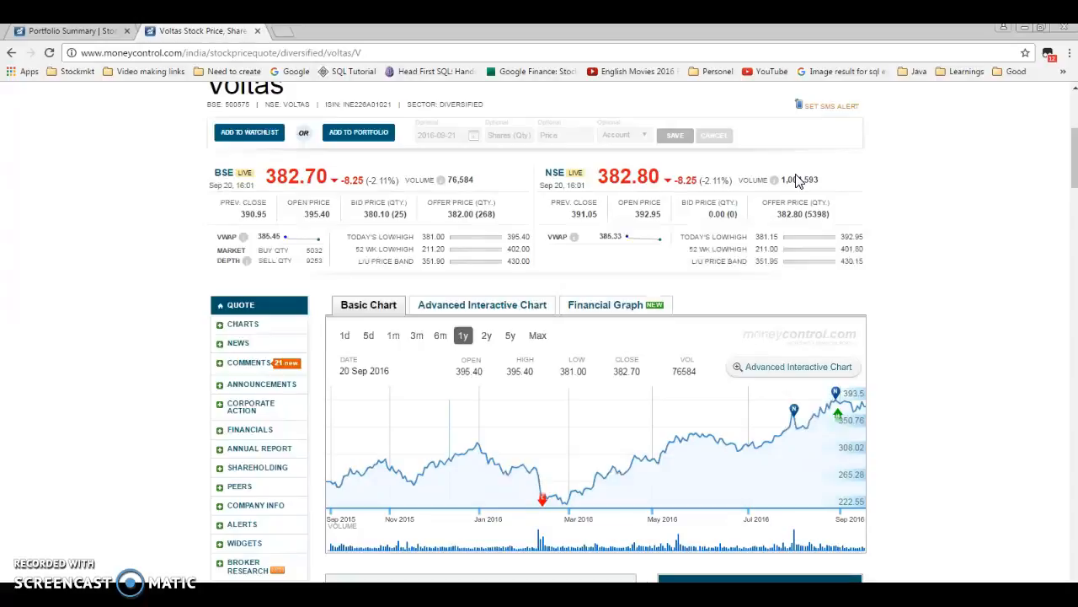
{"action": "mouse_move", "coordinate": [101, 101]}
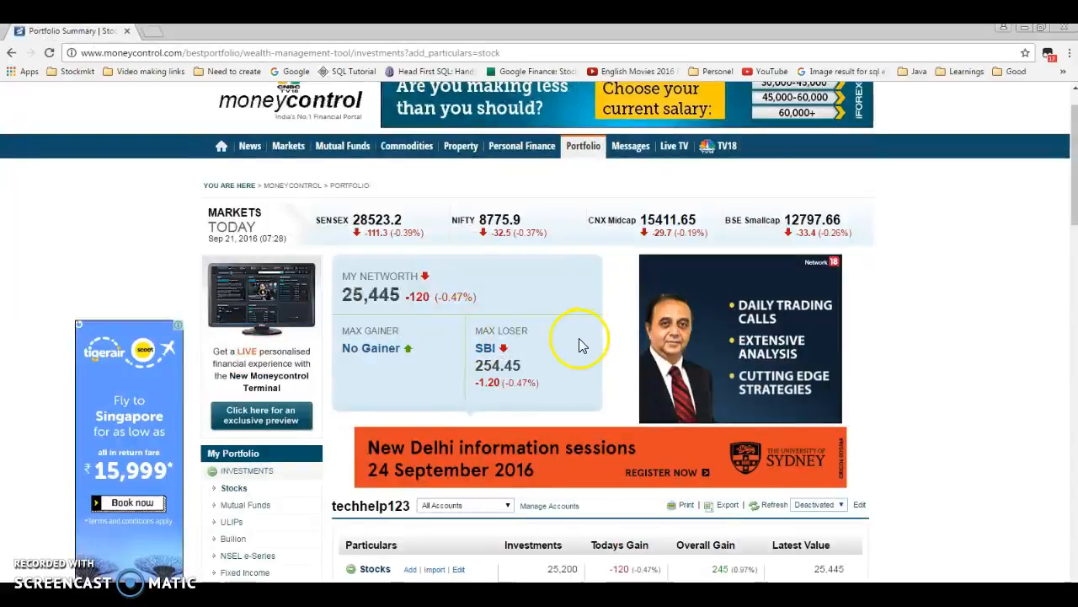
{"action": "mouse_move", "coordinate": [413, 571]}
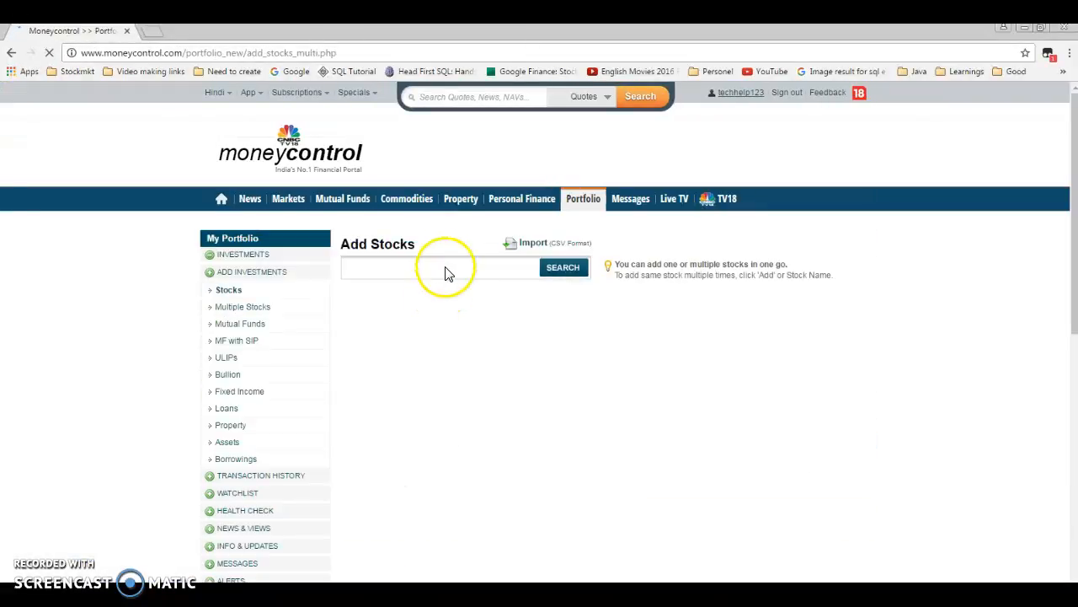
Search 'volta', add Voltas, and save 100 shares at 375 dated 21-09-2016
{"action": "left_click", "coordinate": [438, 267]}
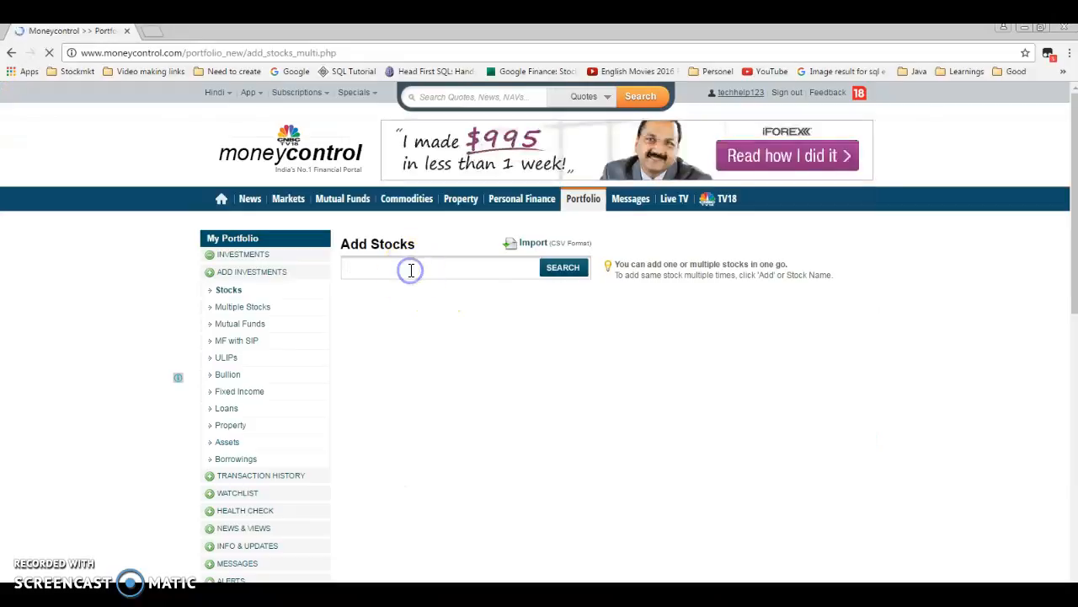
{"action": "type", "text": "volta"}
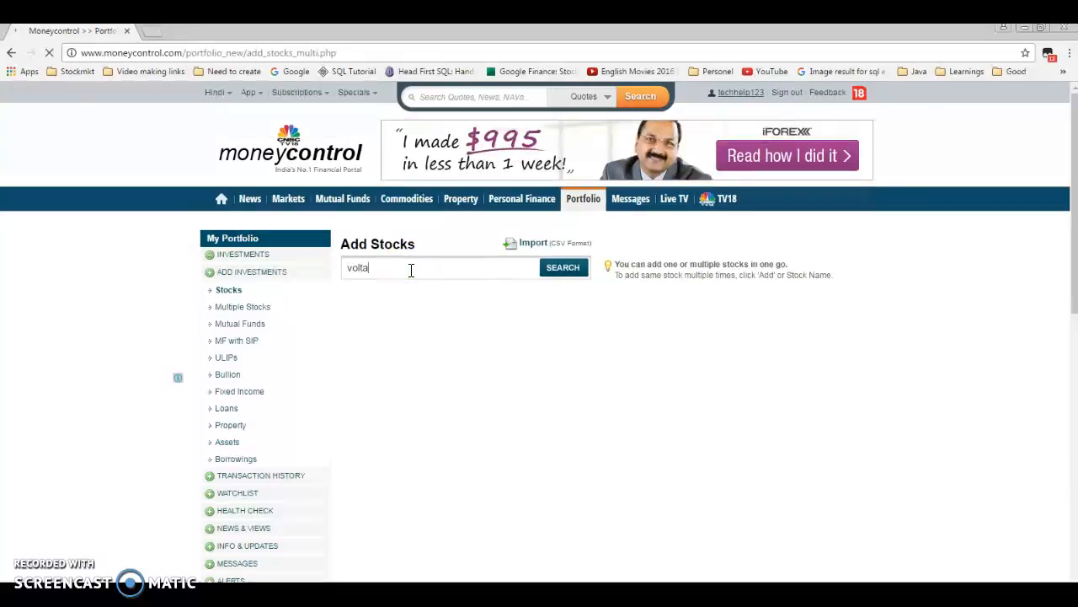
{"action": "left_click", "coordinate": [562, 267]}
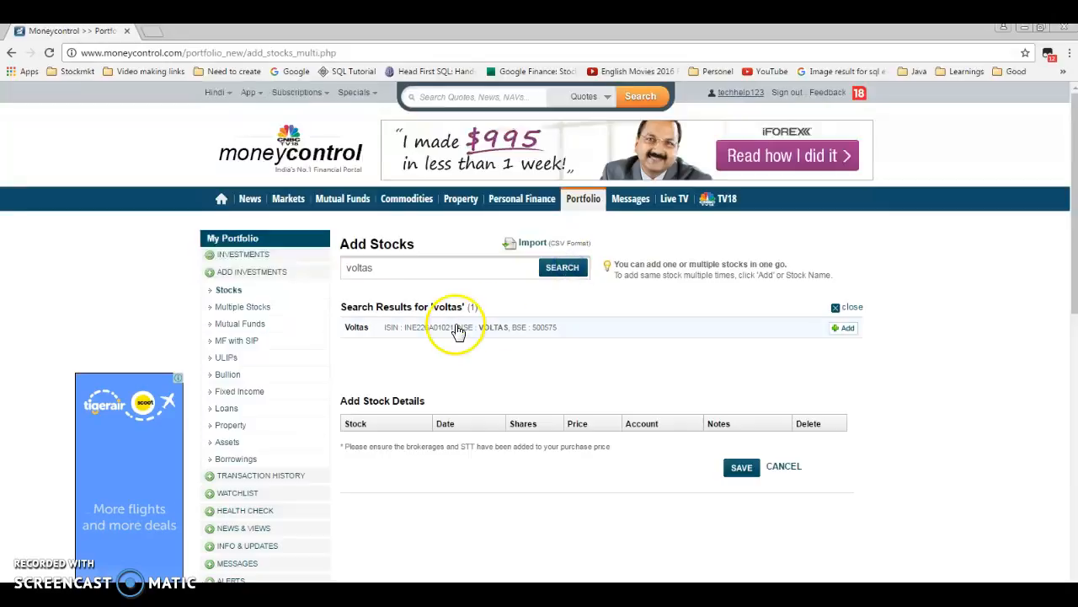
{"action": "left_click", "coordinate": [843, 328]}
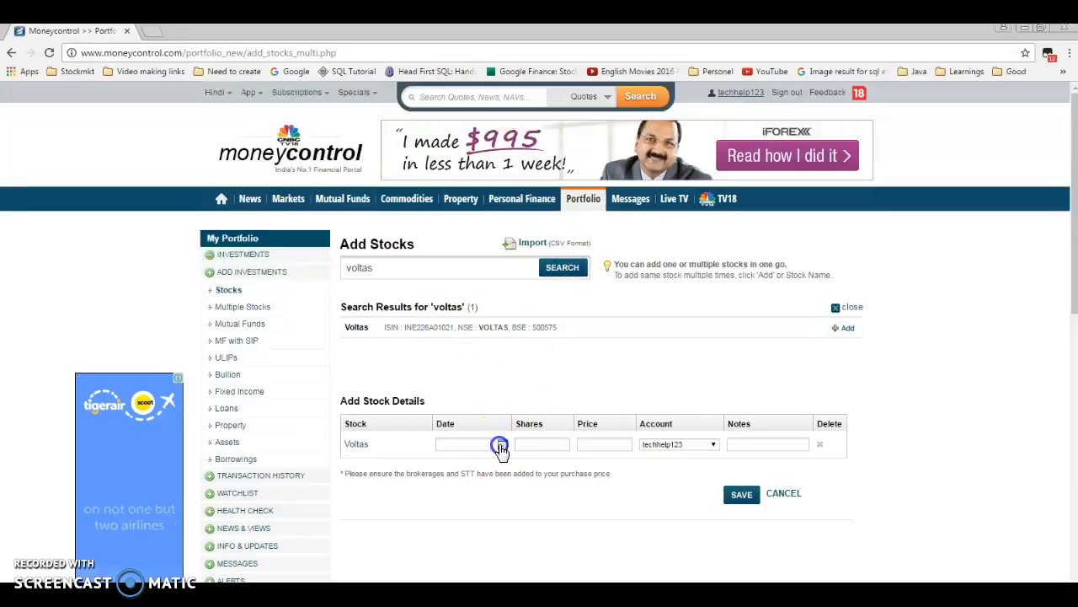
{"action": "left_click", "coordinate": [501, 444]}
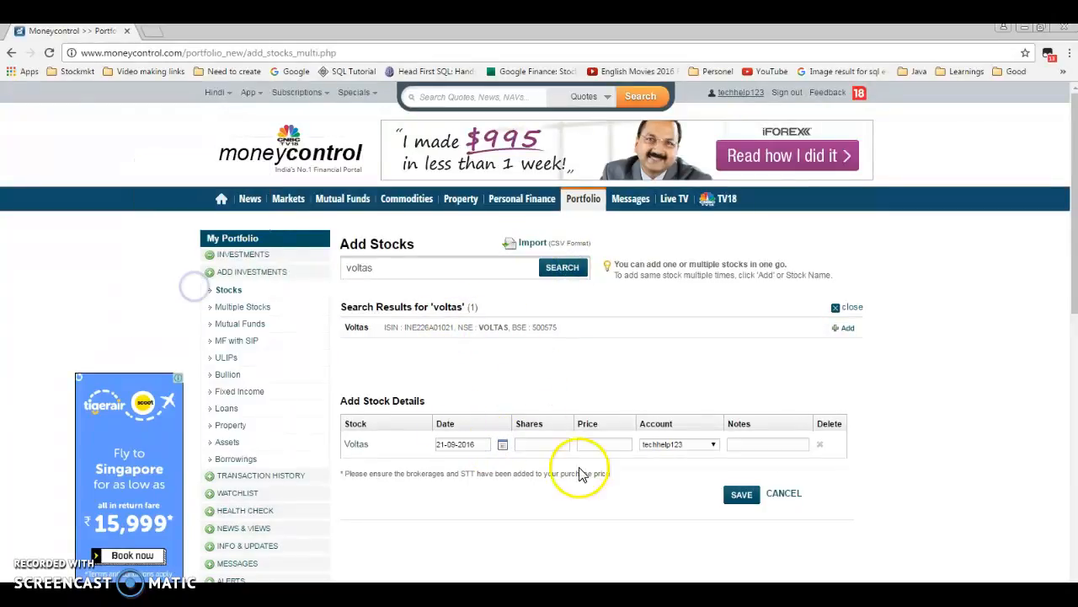
{"action": "left_click", "coordinate": [542, 444]}
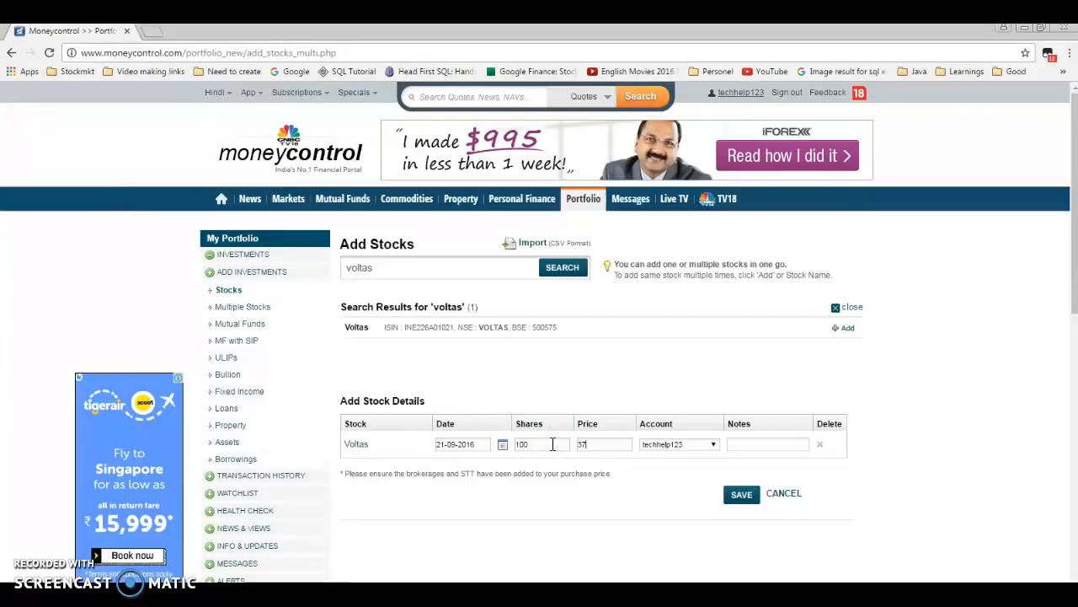
{"action": "left_click", "coordinate": [741, 494]}
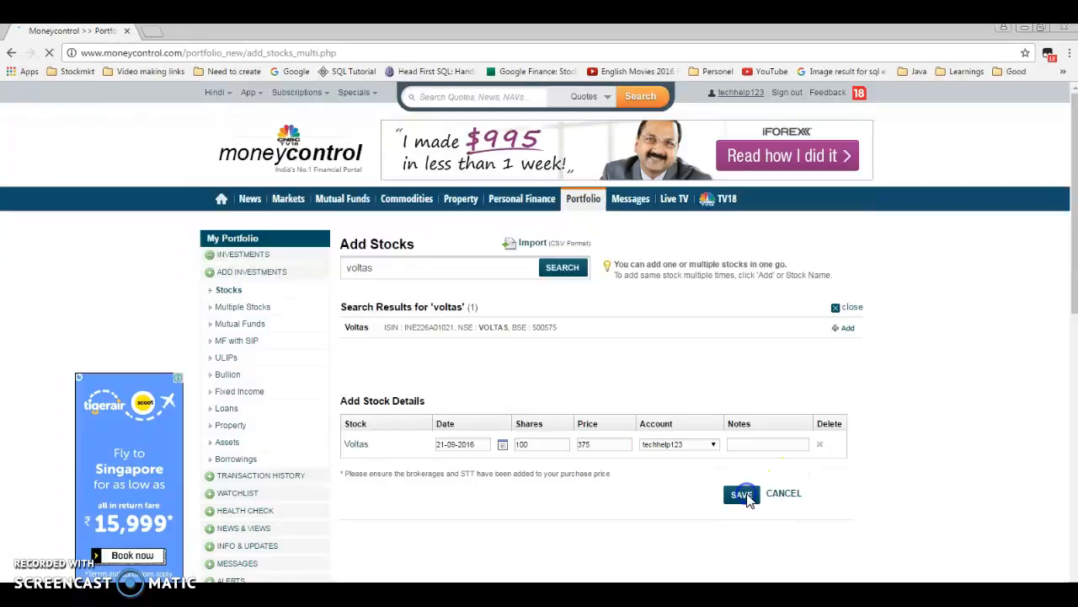
{"action": "left_click", "coordinate": [741, 493]}
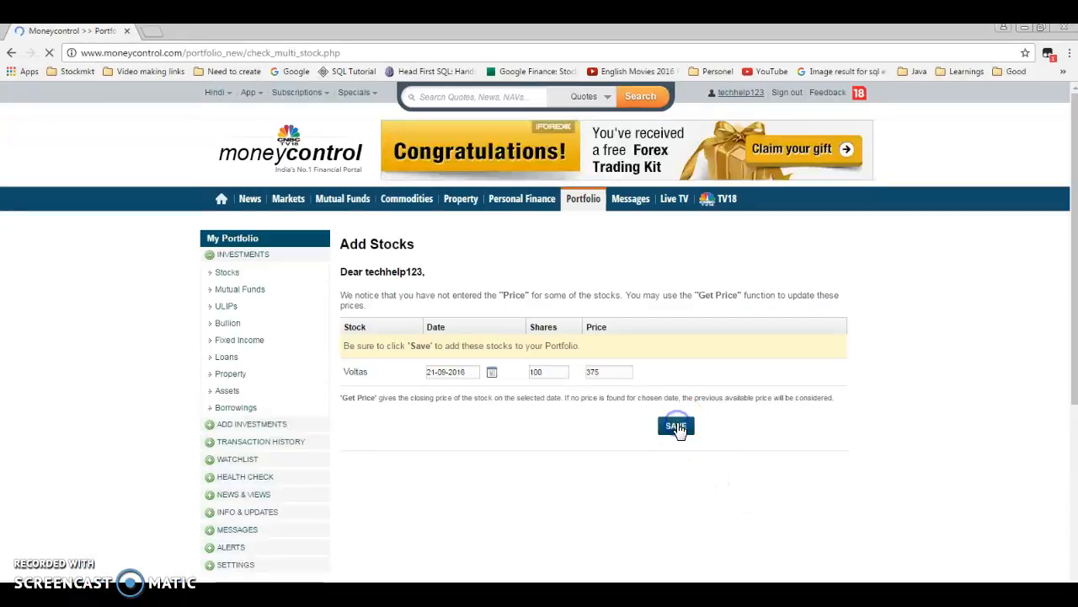
{"action": "mouse_move", "coordinate": [554, 422]}
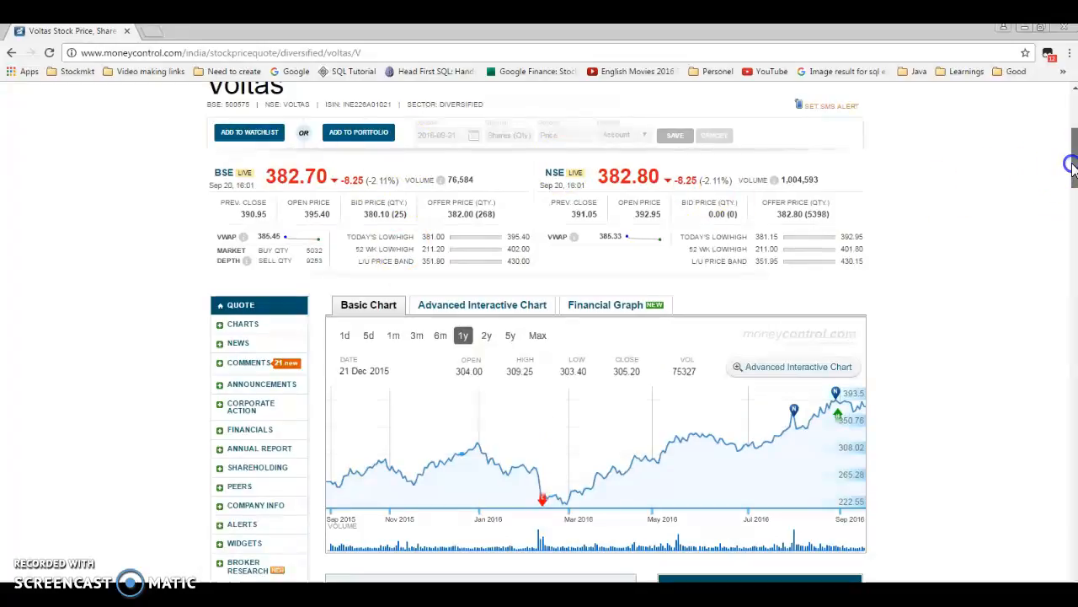
Type 'icici' in the quote search, then start adding another stock from the portfolio summary
{"action": "scroll", "scroll_direction": "up", "scroll_amount": 3}
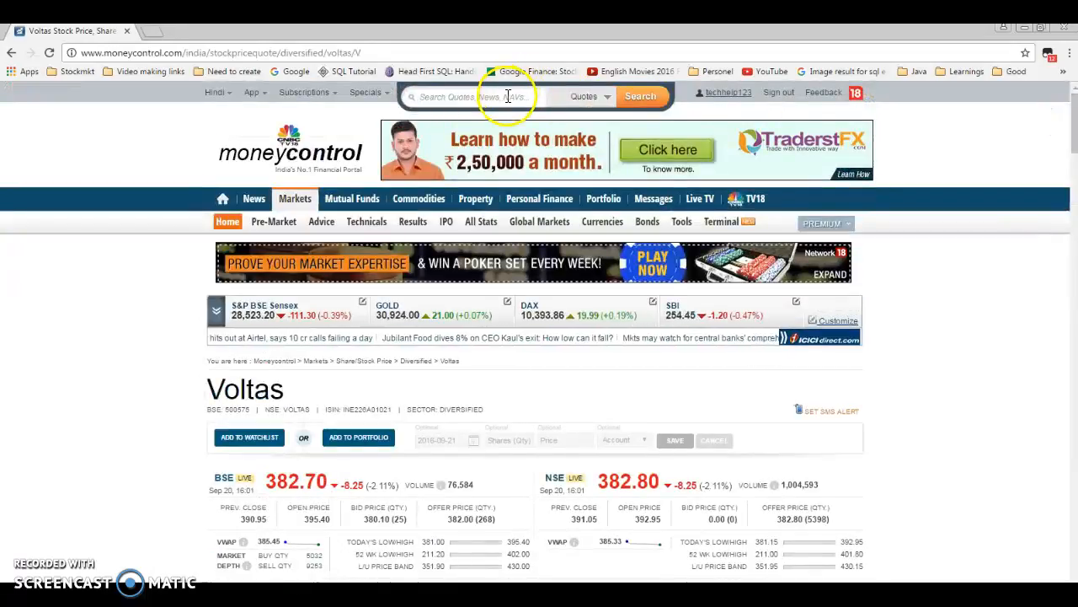
{"action": "type", "text": "icici"}
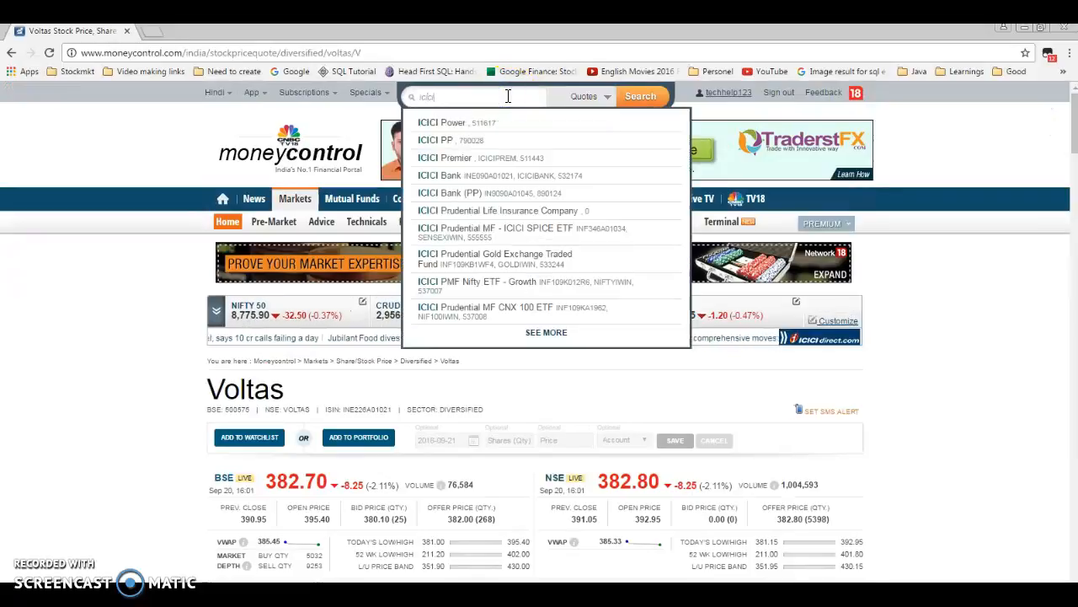
{"action": "mouse_move", "coordinate": [506, 118]}
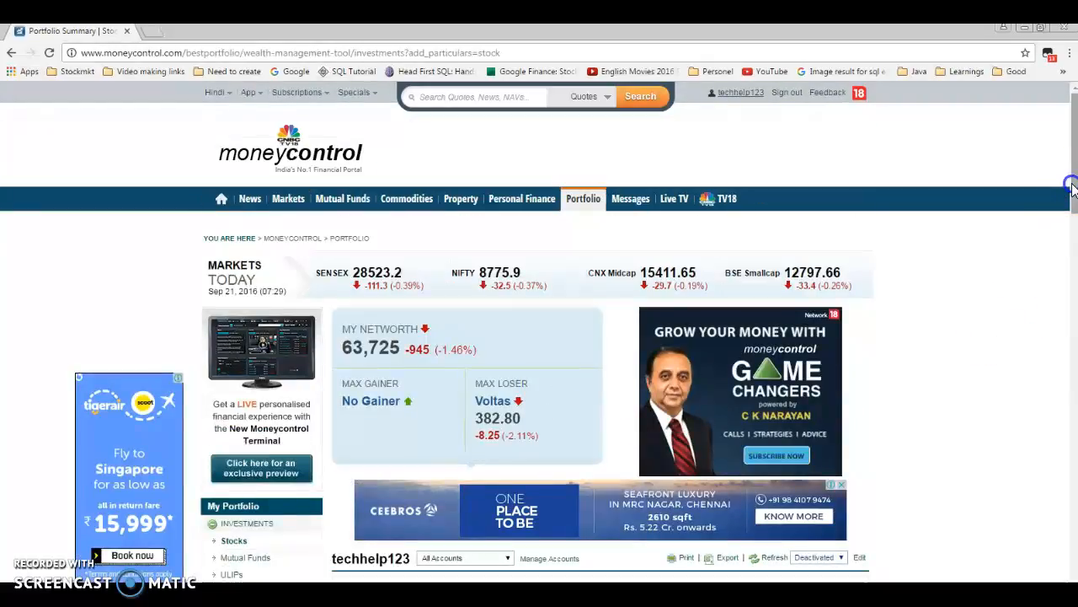
{"action": "scroll", "scroll_direction": "down", "scroll_amount": 3}
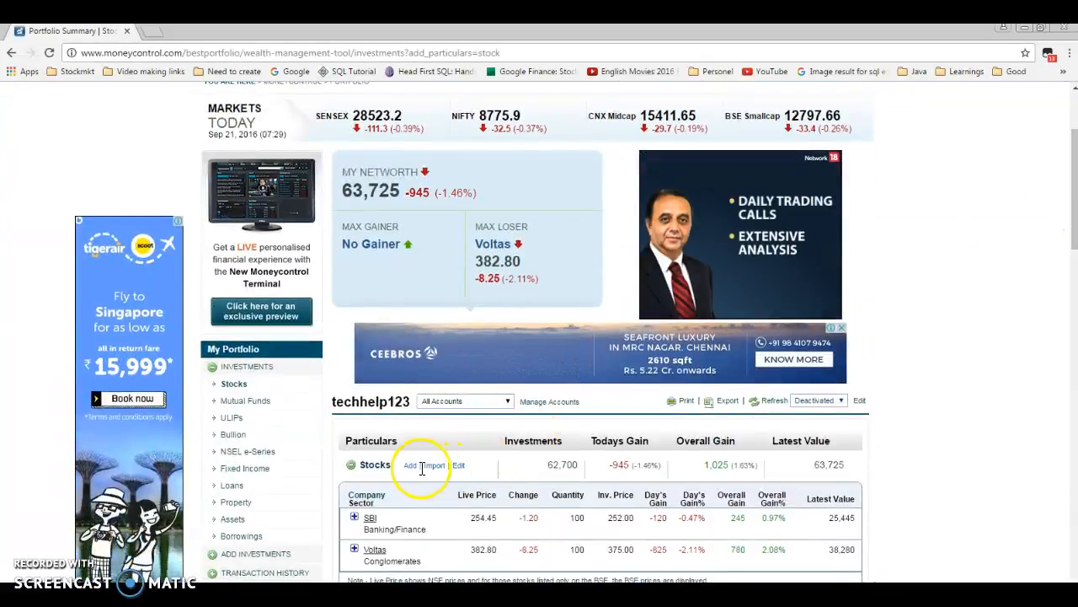
{"action": "left_click", "coordinate": [410, 465]}
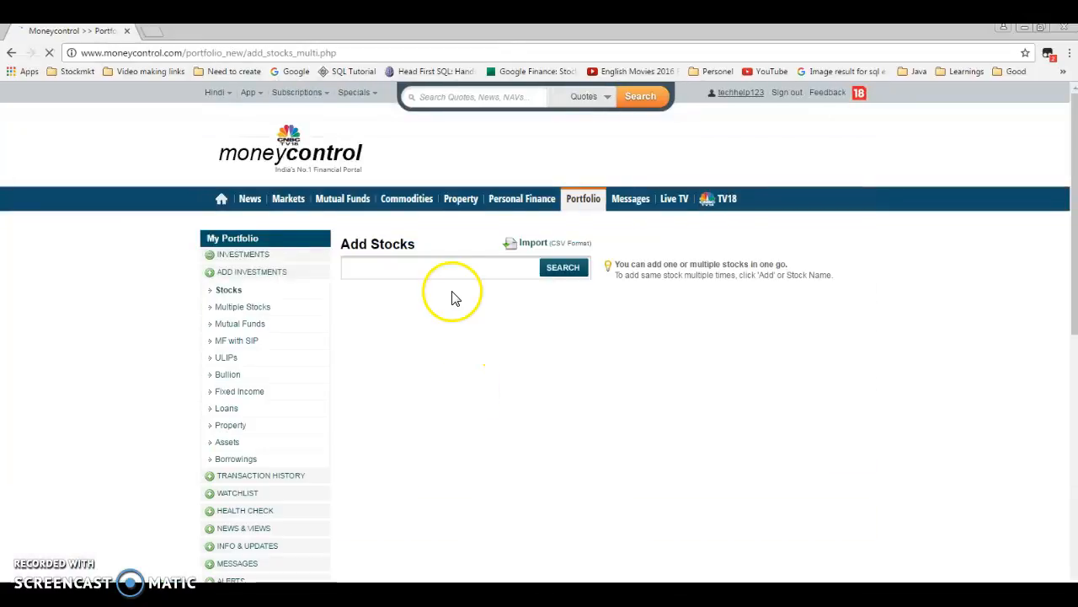
Search 'icici bank' and add ICICI Bank to the stock details list
{"action": "left_click", "coordinate": [438, 267]}
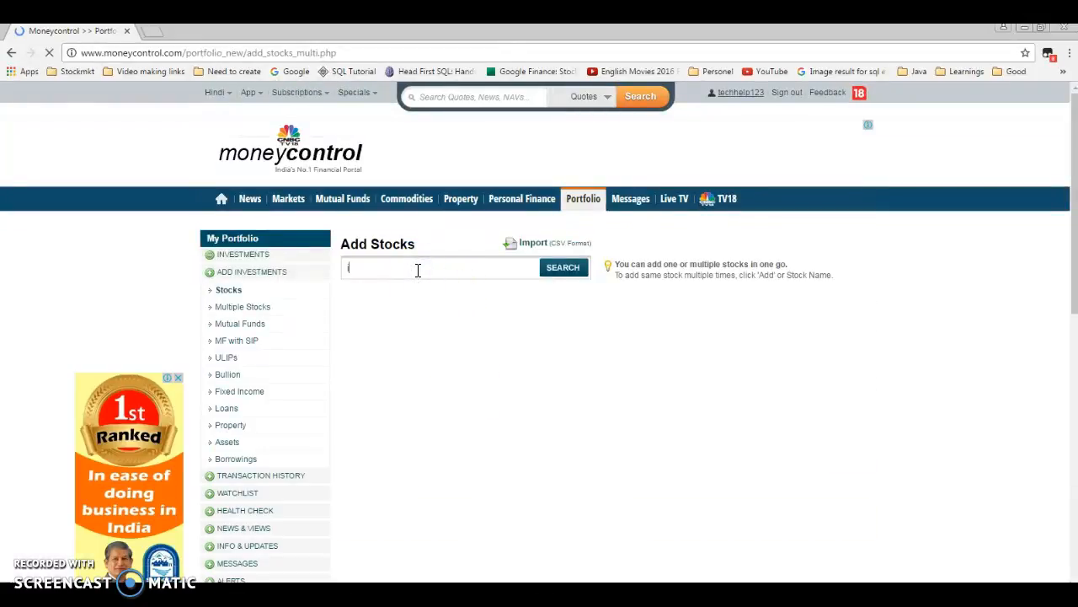
{"action": "type", "text": "icici"}
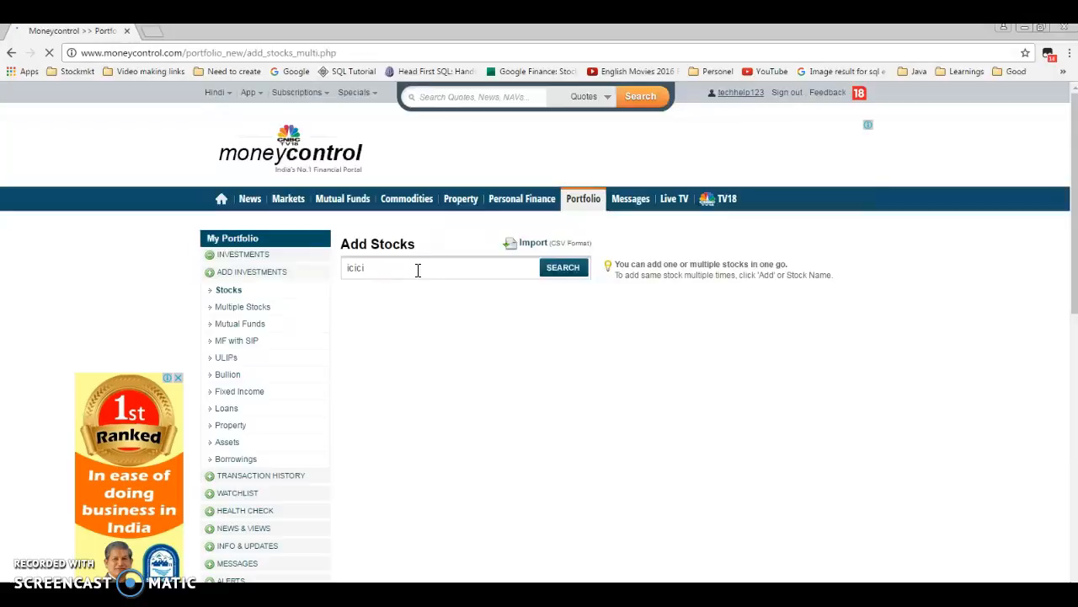
{"action": "type", "text": "bank"}
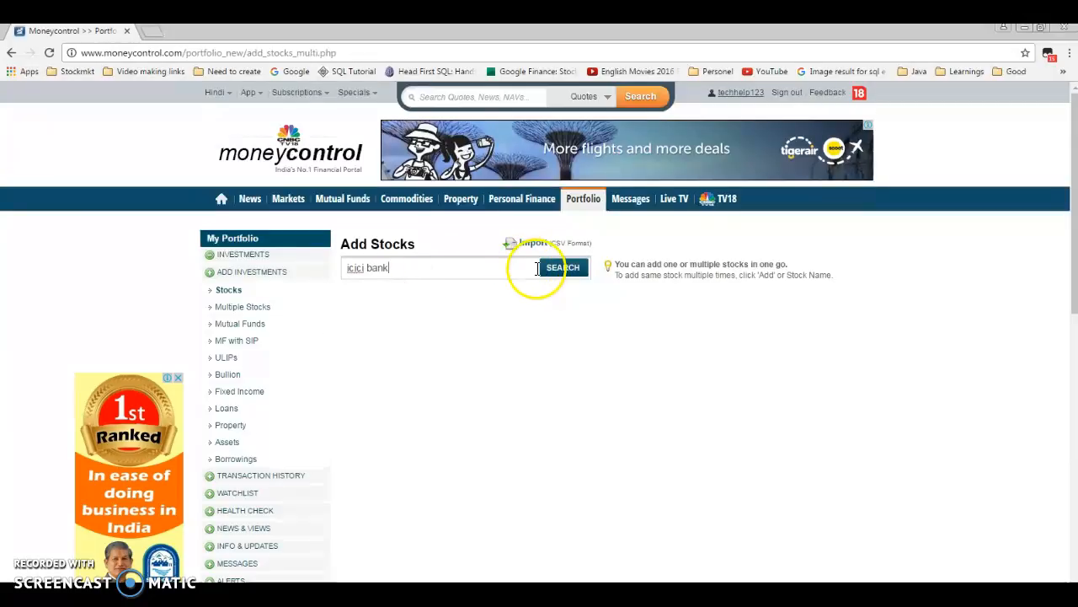
{"action": "left_click", "coordinate": [562, 267]}
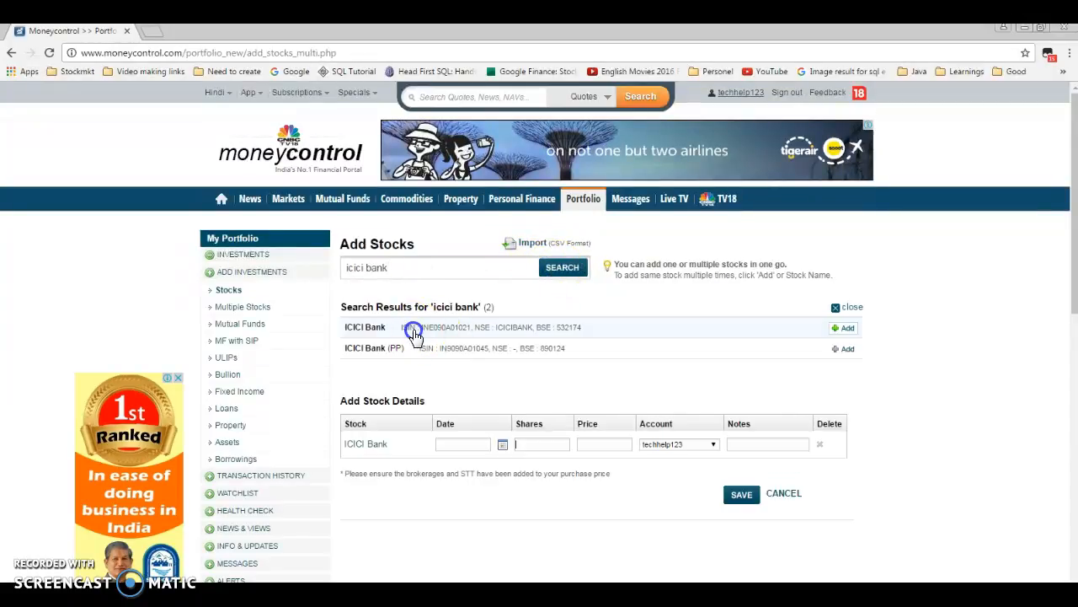
Enter date 21-09-2016, 100 shares and price 270, then save and confirm
{"action": "left_click", "coordinate": [502, 444]}
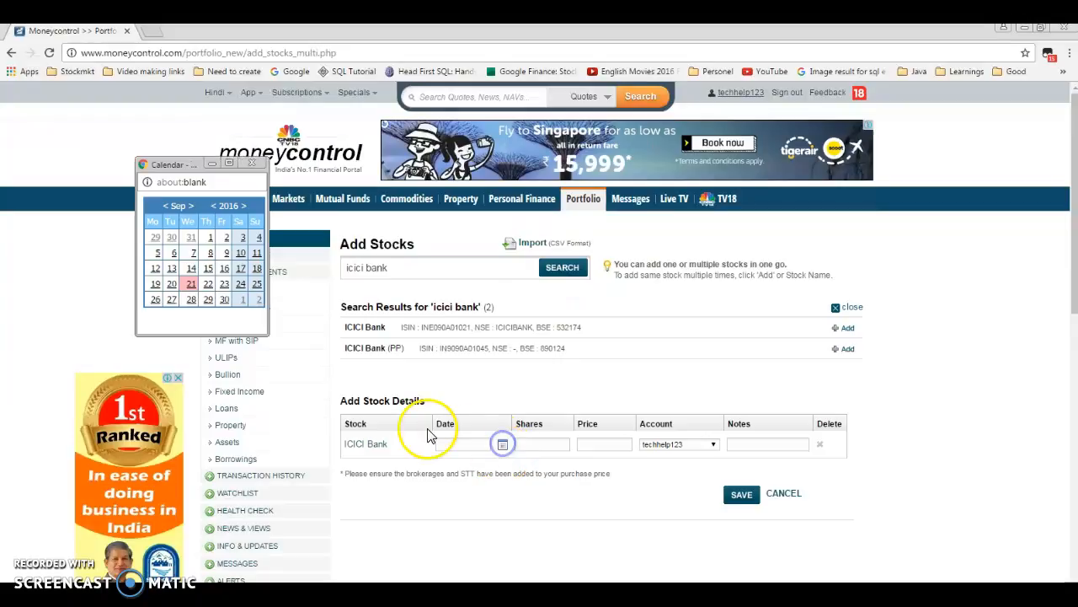
{"action": "left_click", "coordinate": [192, 283]}
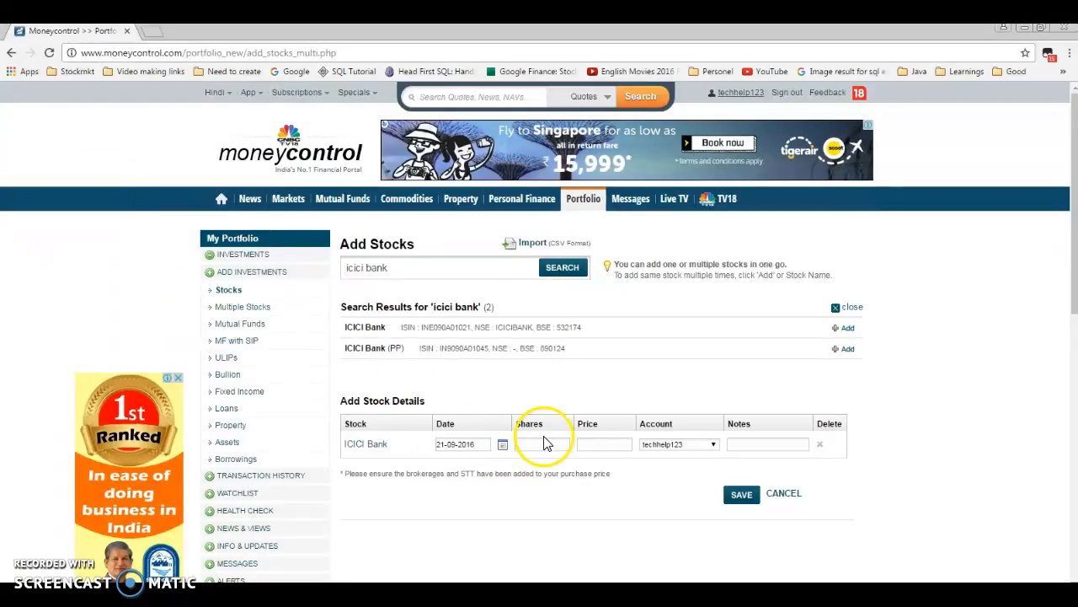
{"action": "left_click", "coordinate": [364, 327]}
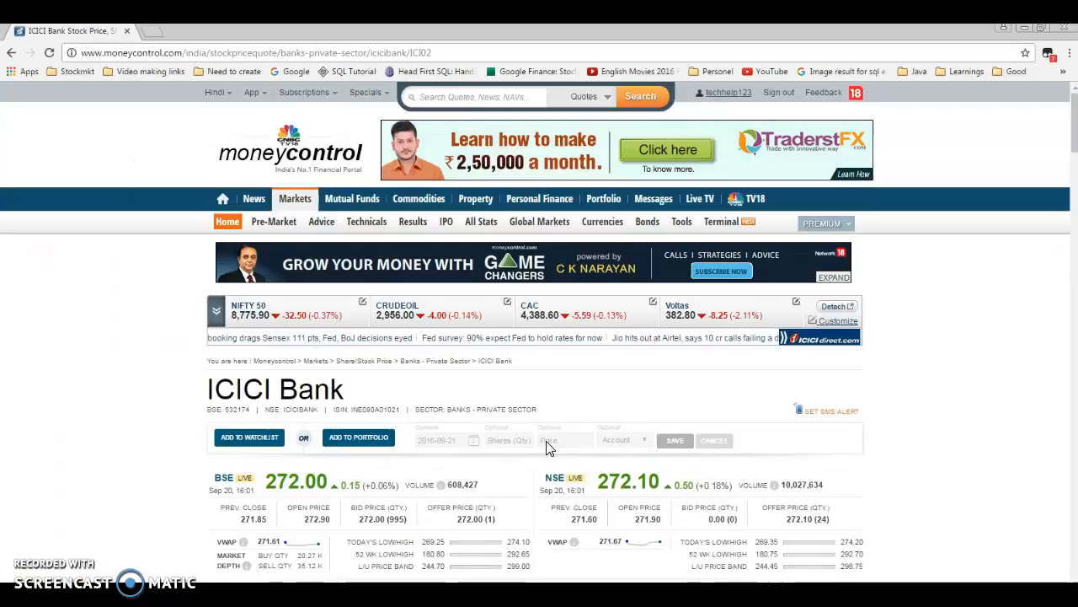
{"action": "left_click", "coordinate": [358, 437]}
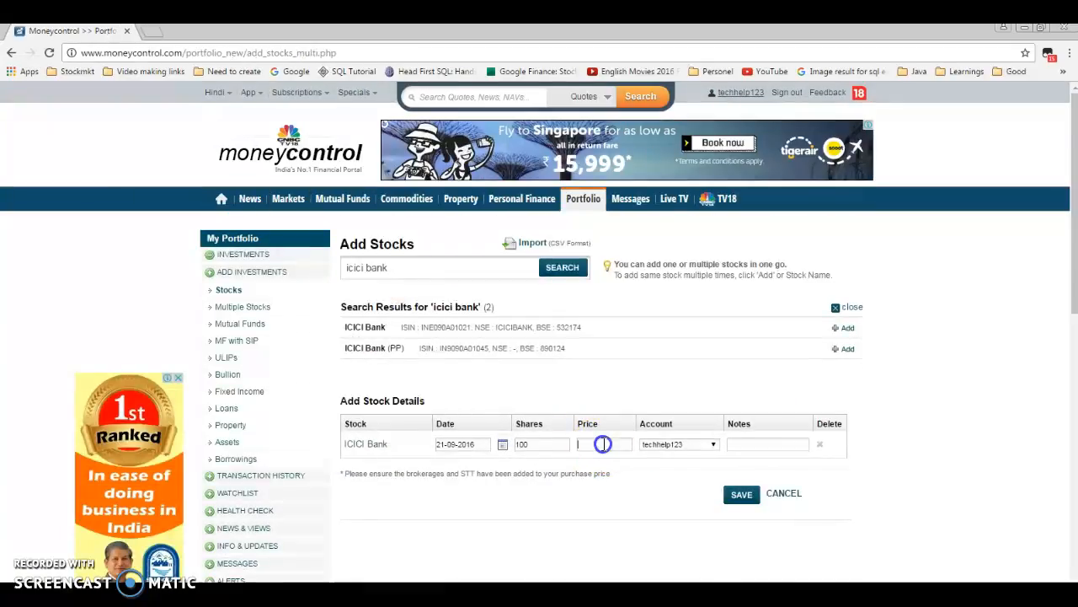
{"action": "left_click", "coordinate": [603, 444]}
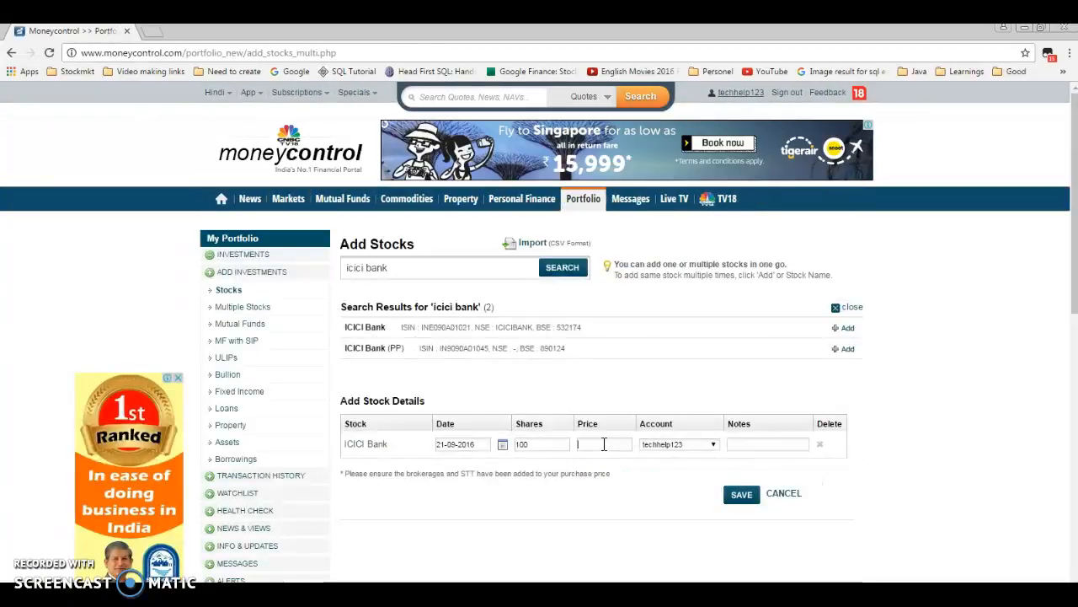
{"action": "type", "text": "270"}
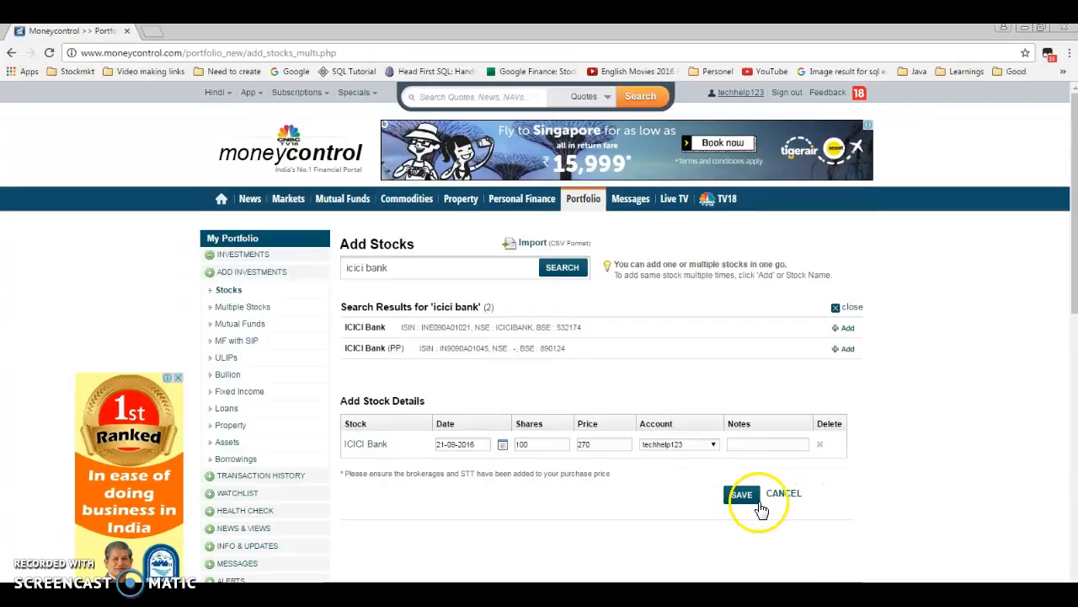
{"action": "left_click", "coordinate": [742, 494]}
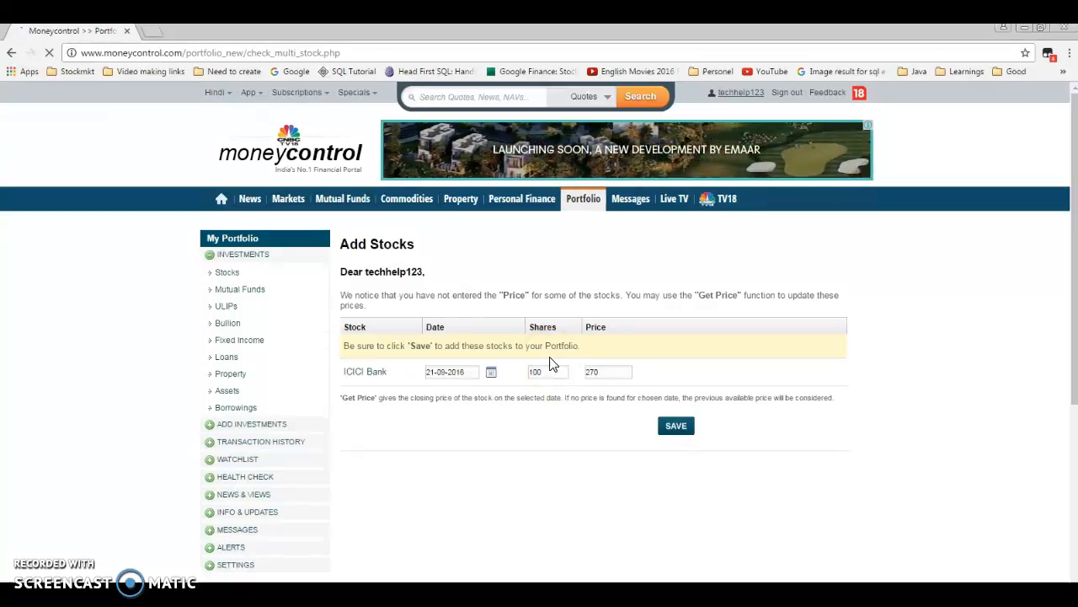
{"action": "left_click", "coordinate": [676, 425]}
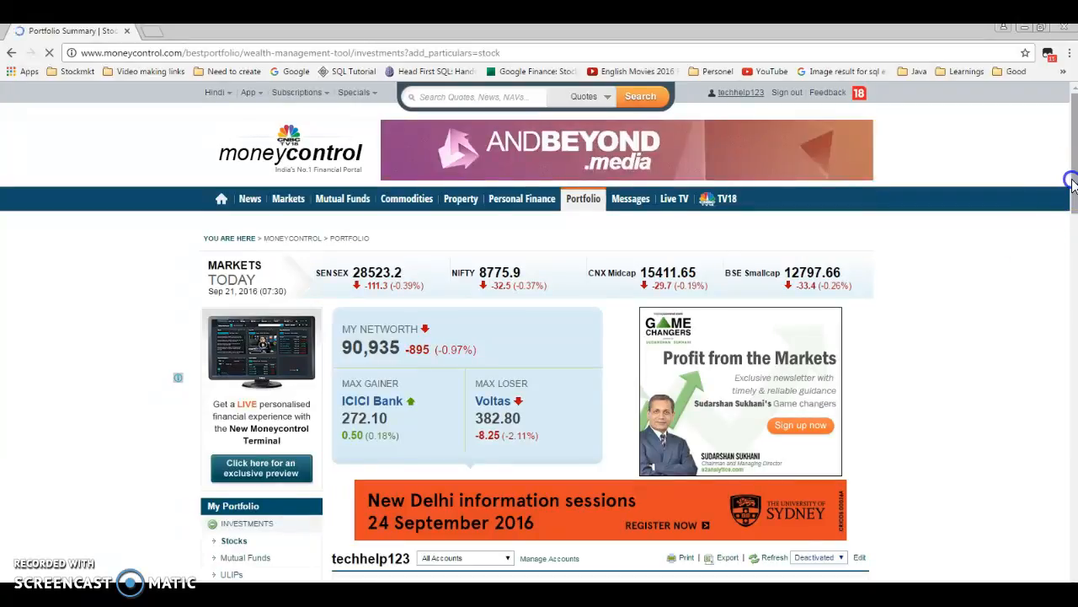
{"action": "scroll", "scroll_direction": "down", "scroll_amount": 3}
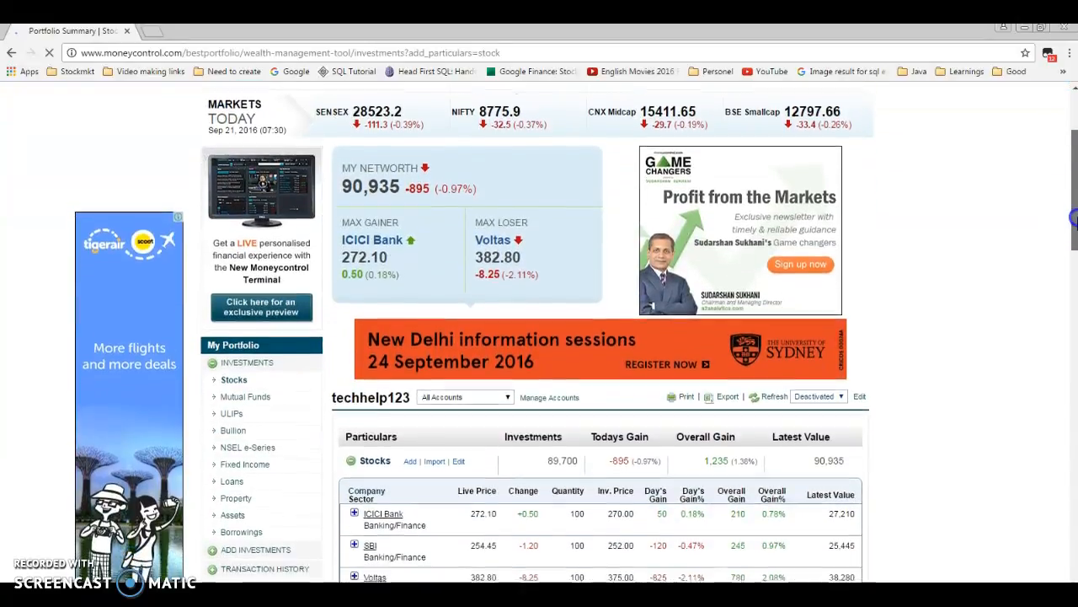
{"action": "scroll", "scroll_direction": "down", "scroll_amount": 3}
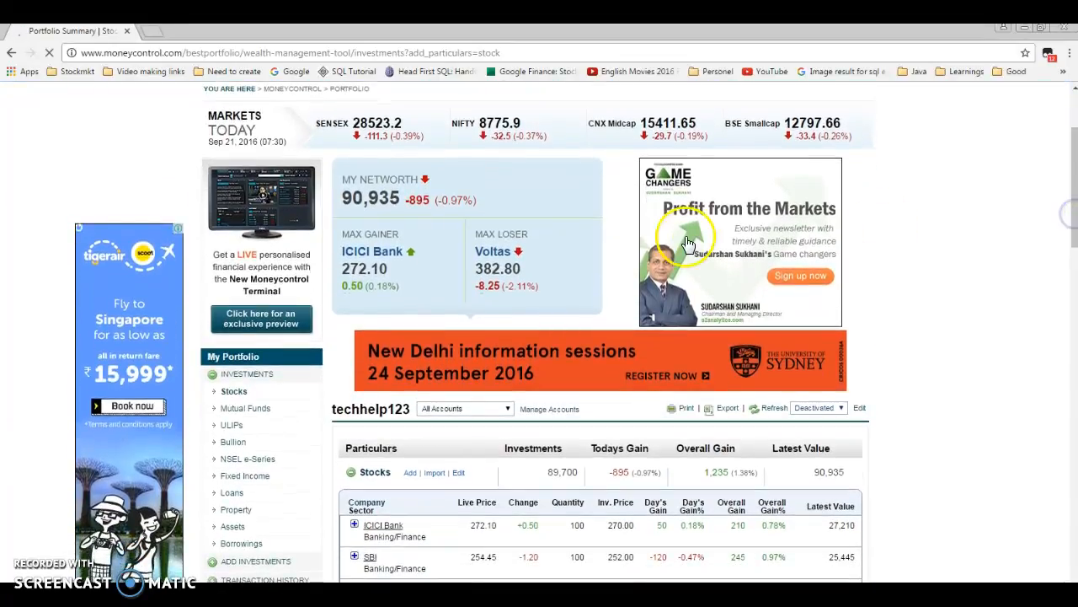
{"action": "double_click", "coordinate": [370, 198]}
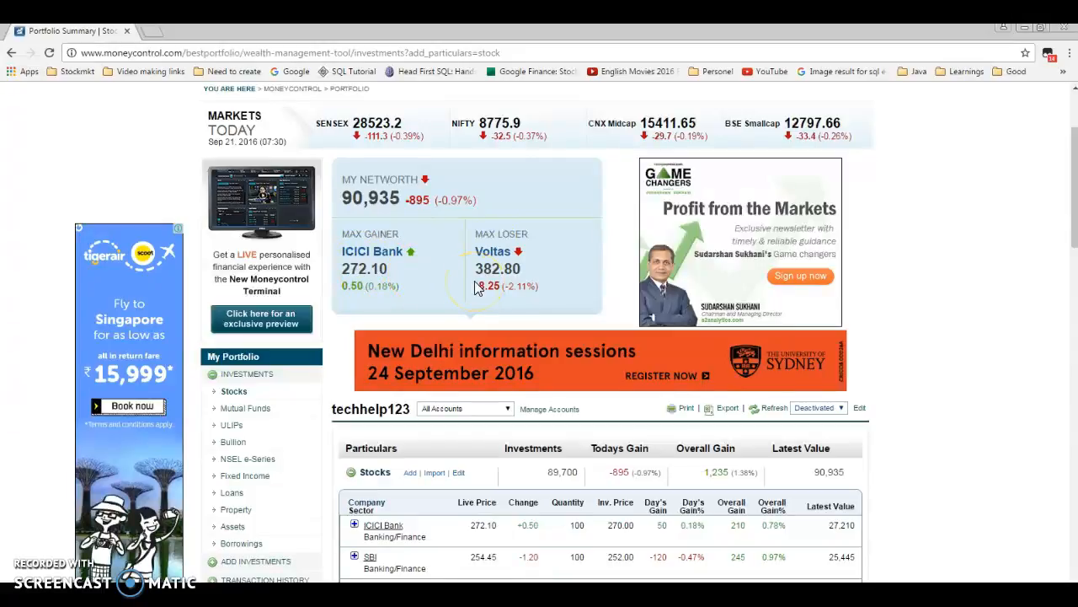
{"action": "mouse_move", "coordinate": [697, 278]}
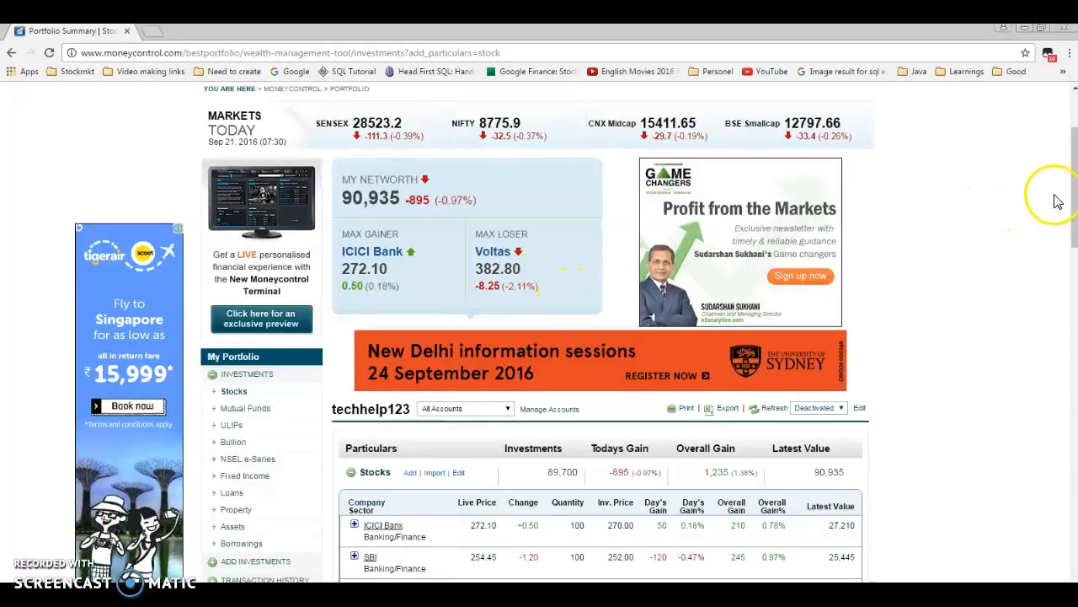
{"action": "scroll", "scroll_direction": "down", "scroll_amount": 3}
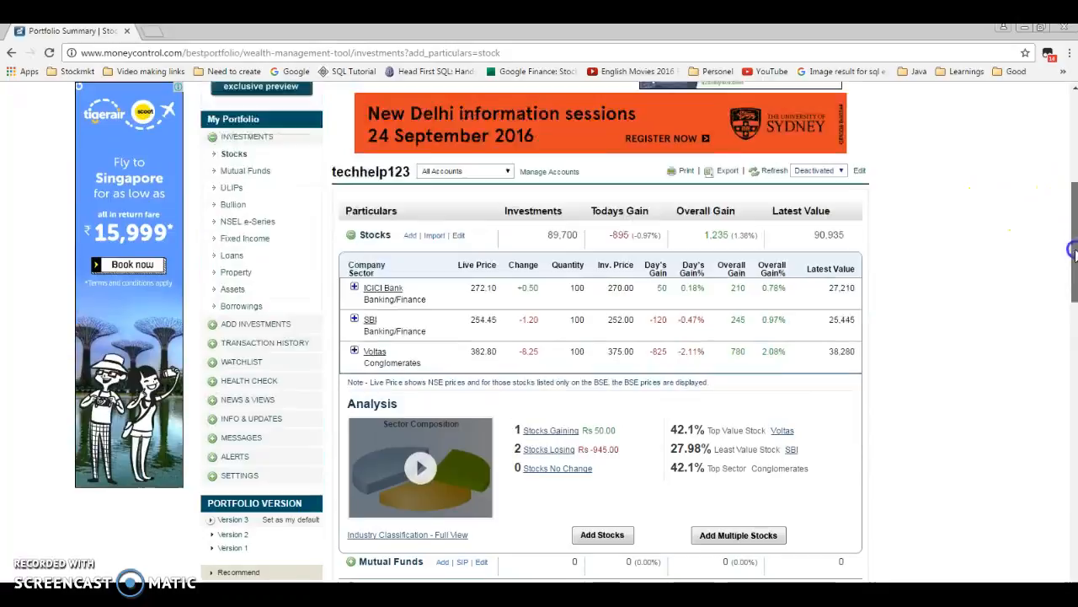
{"action": "scroll", "scroll_direction": "up", "scroll_amount": 3}
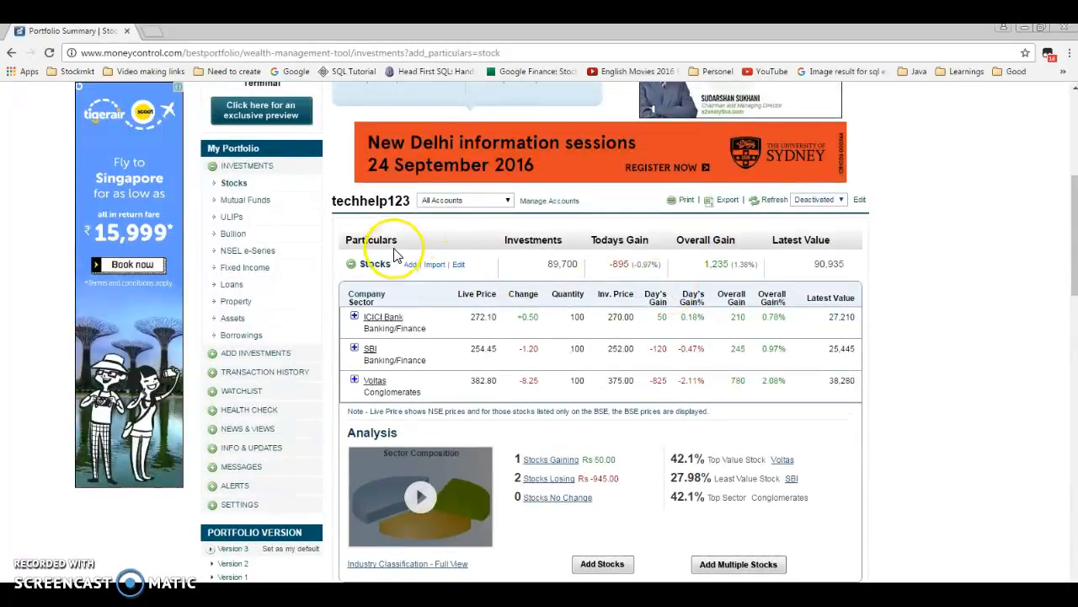
{"action": "left_click", "coordinate": [505, 201]}
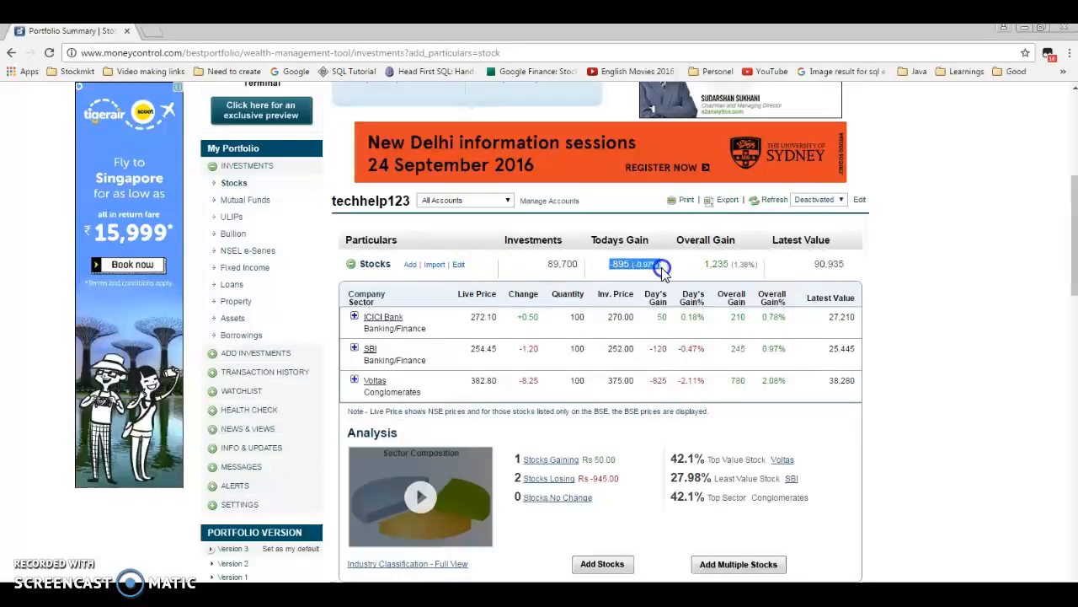
{"action": "left_click", "coordinate": [729, 264]}
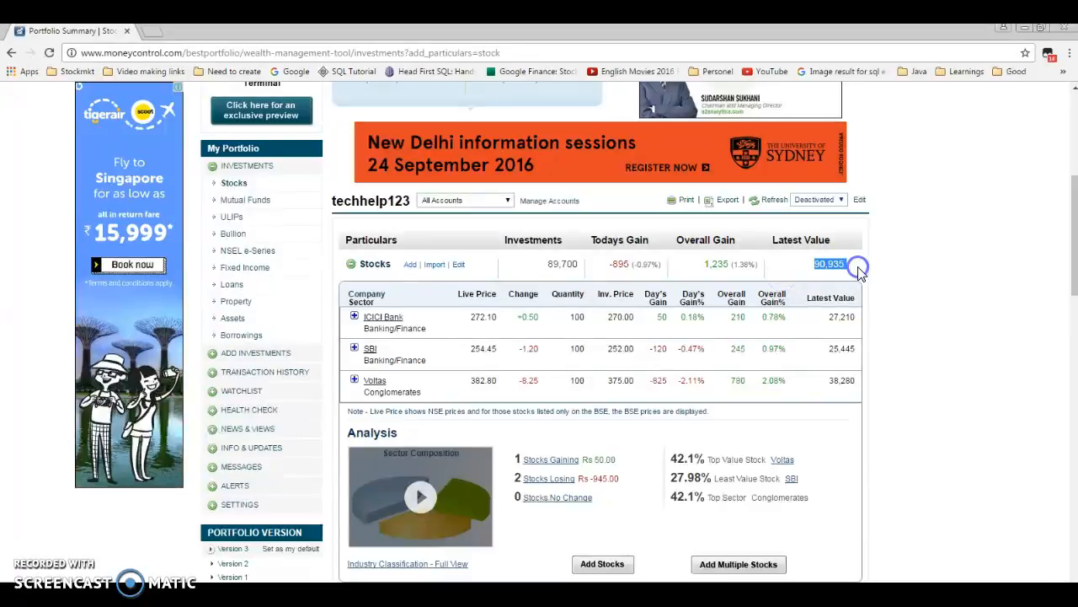
{"action": "mouse_move", "coordinate": [859, 273]}
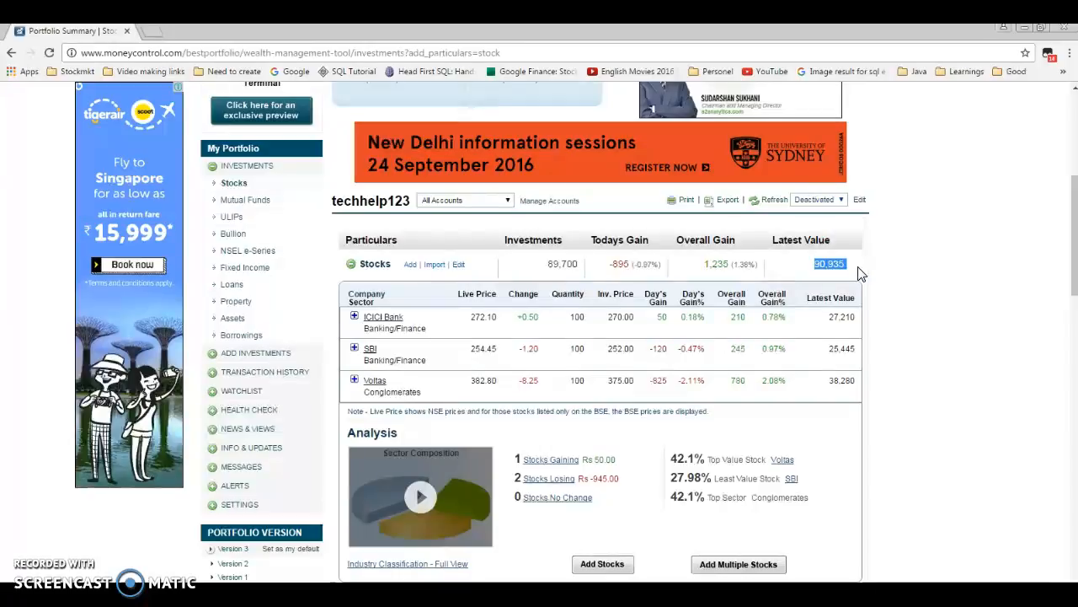
{"action": "mouse_move", "coordinate": [455, 303]}
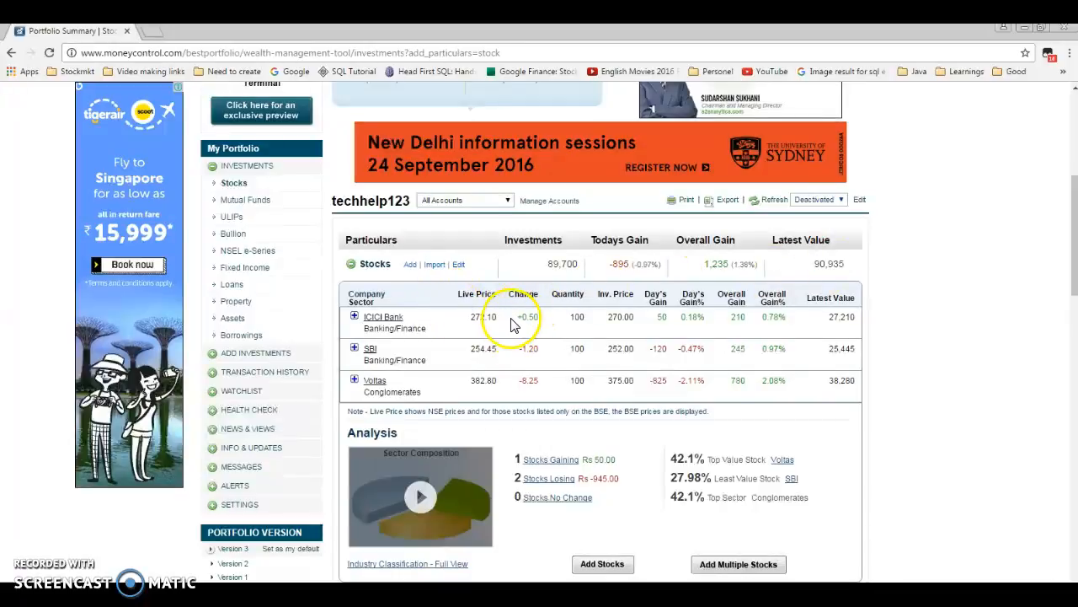
{"action": "mouse_move", "coordinate": [539, 324]}
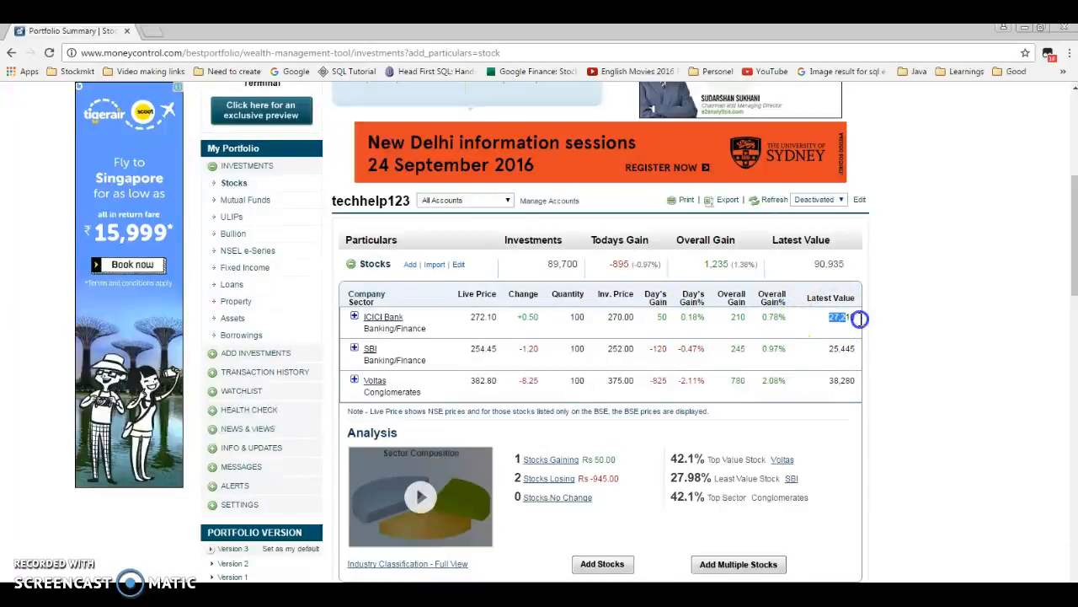
{"action": "mouse_move", "coordinate": [648, 373]}
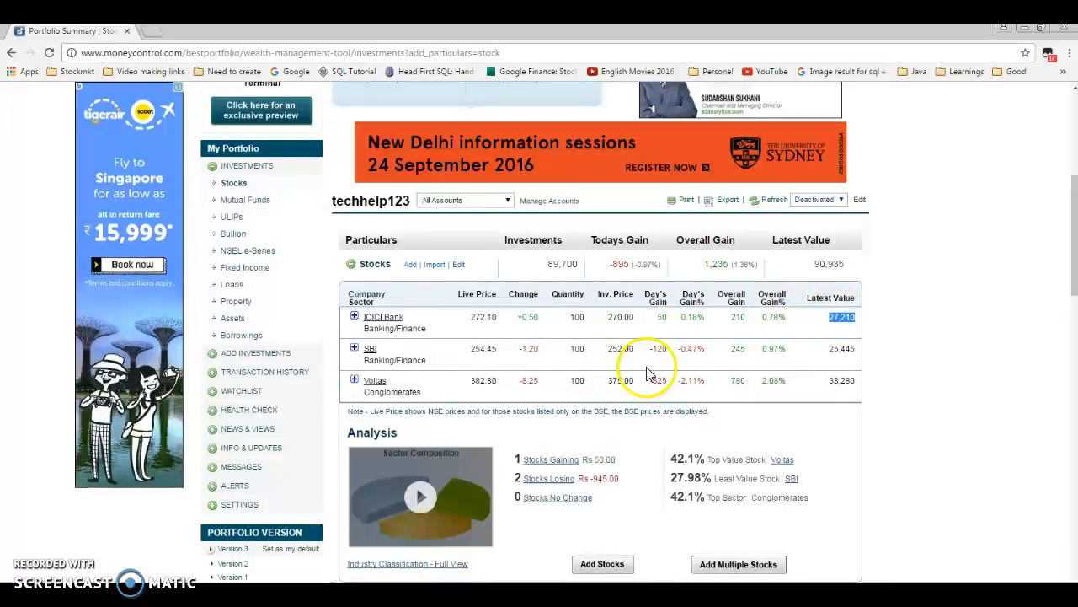
{"action": "mouse_move", "coordinate": [703, 373]}
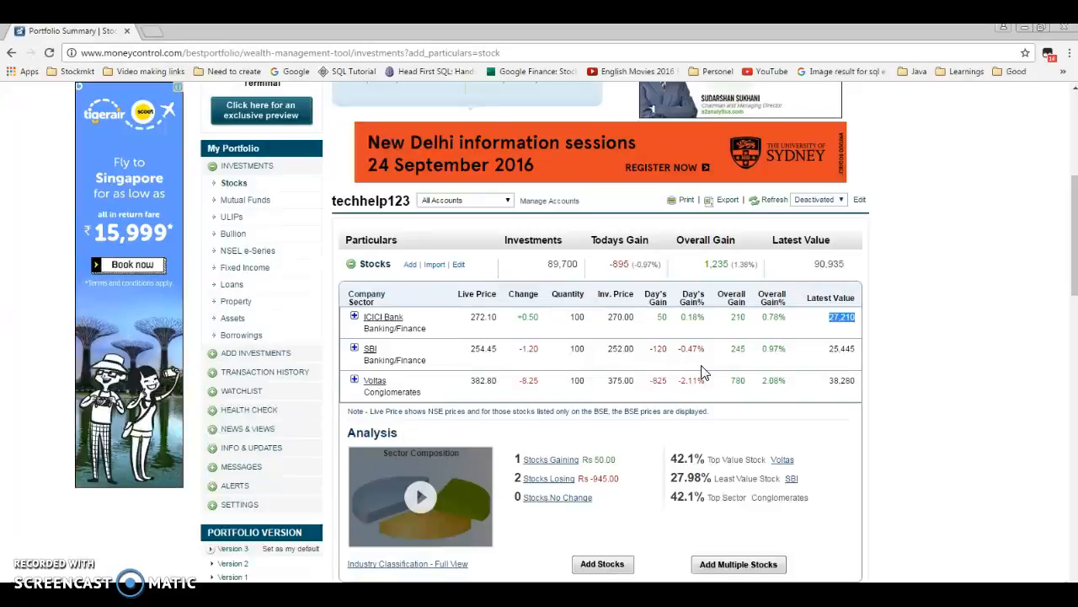
{"action": "mouse_move", "coordinate": [1070, 243]}
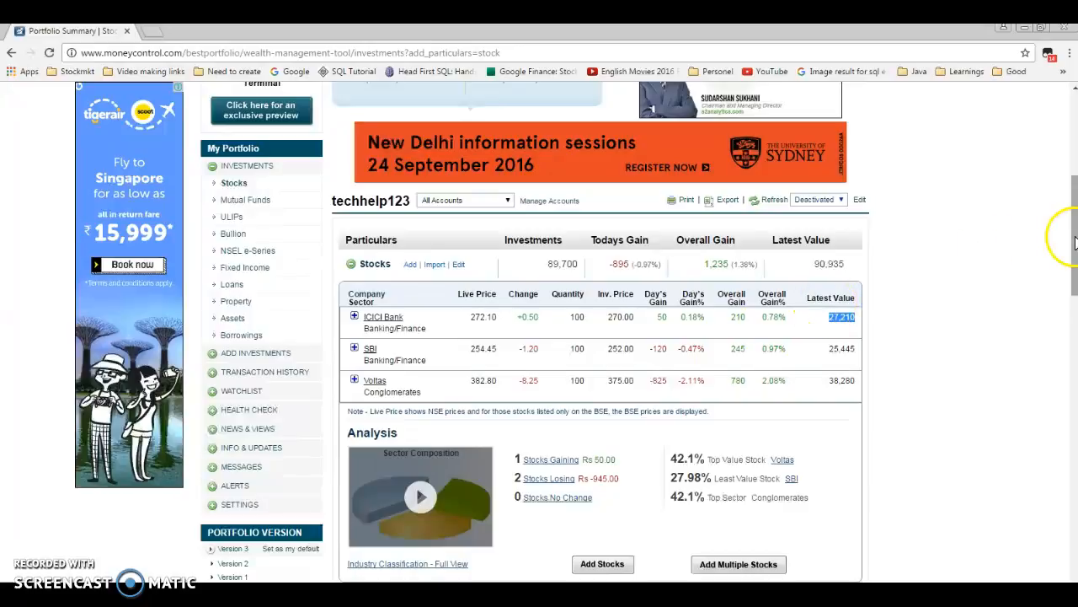
{"action": "scroll", "scroll_direction": "up", "scroll_amount": 3}
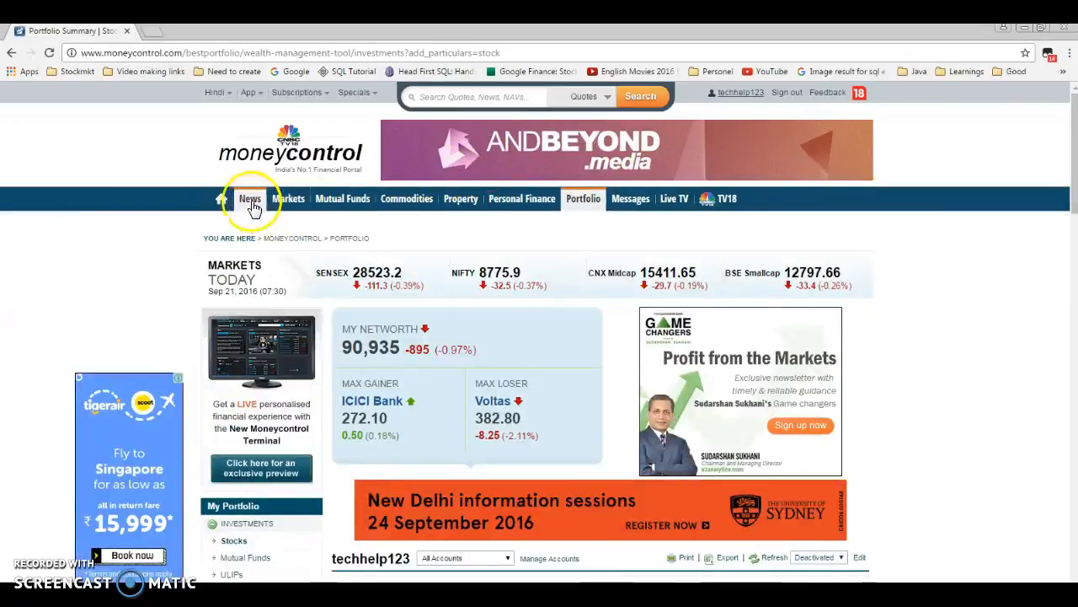
{"action": "left_click", "coordinate": [250, 199]}
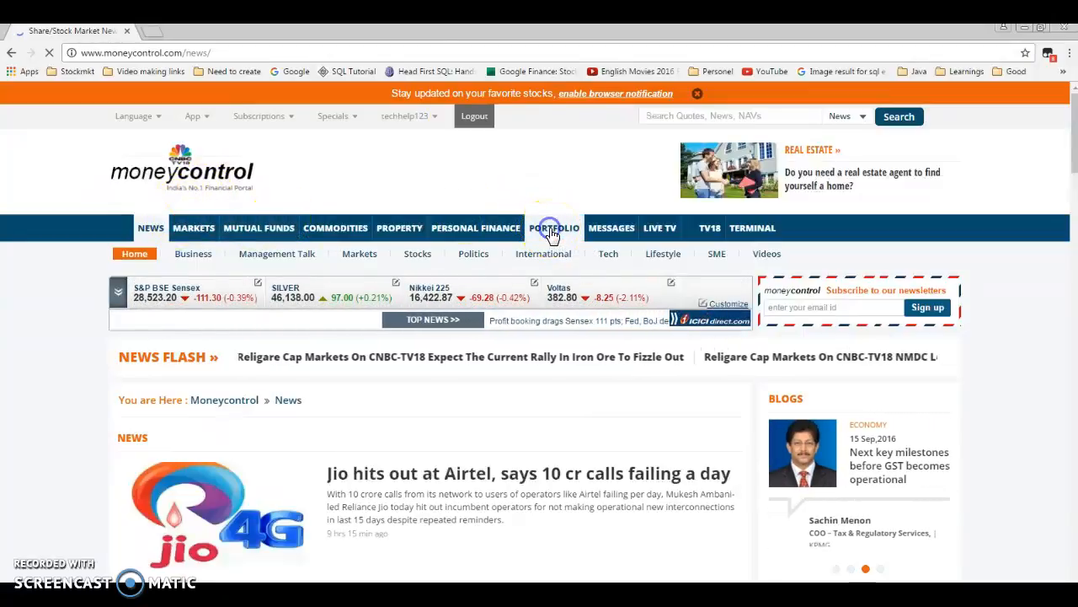
{"action": "left_click", "coordinate": [553, 227]}
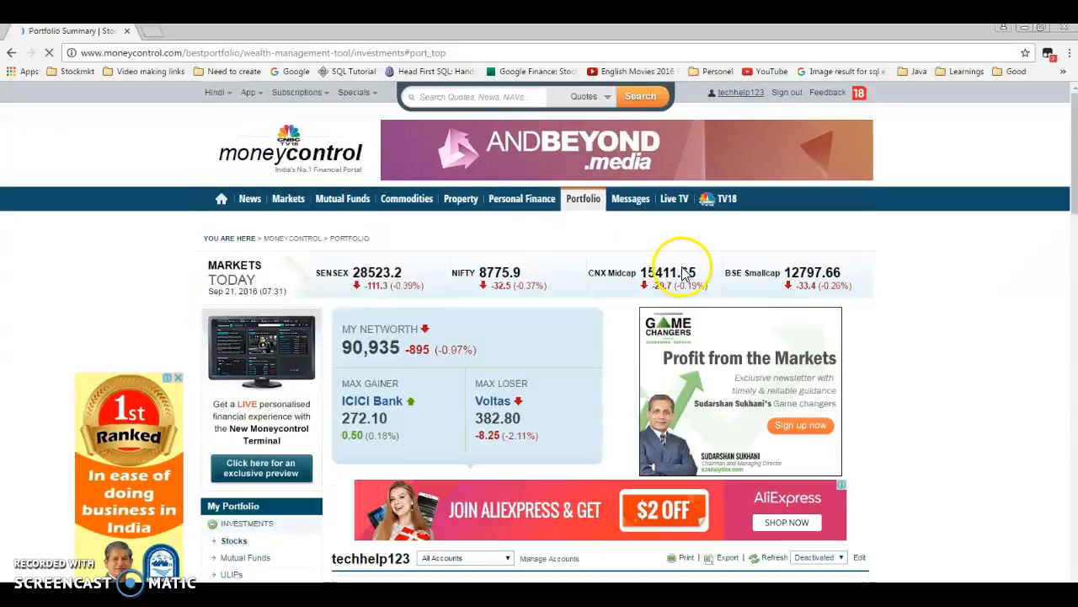
{"action": "scroll", "scroll_direction": "down", "scroll_amount": 3}
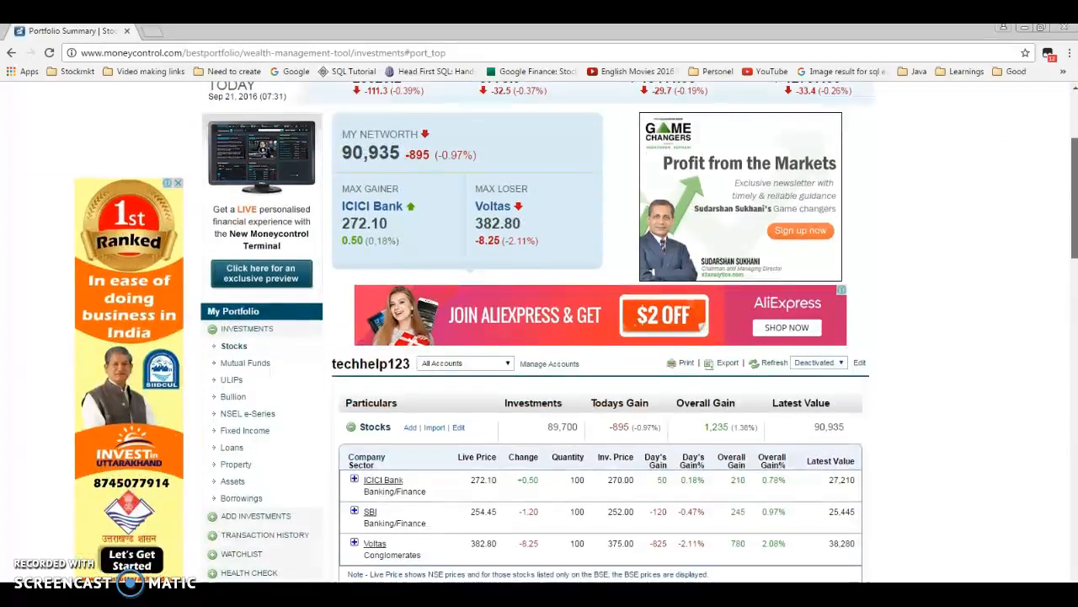
{"action": "scroll", "scroll_direction": "down", "scroll_amount": 3}
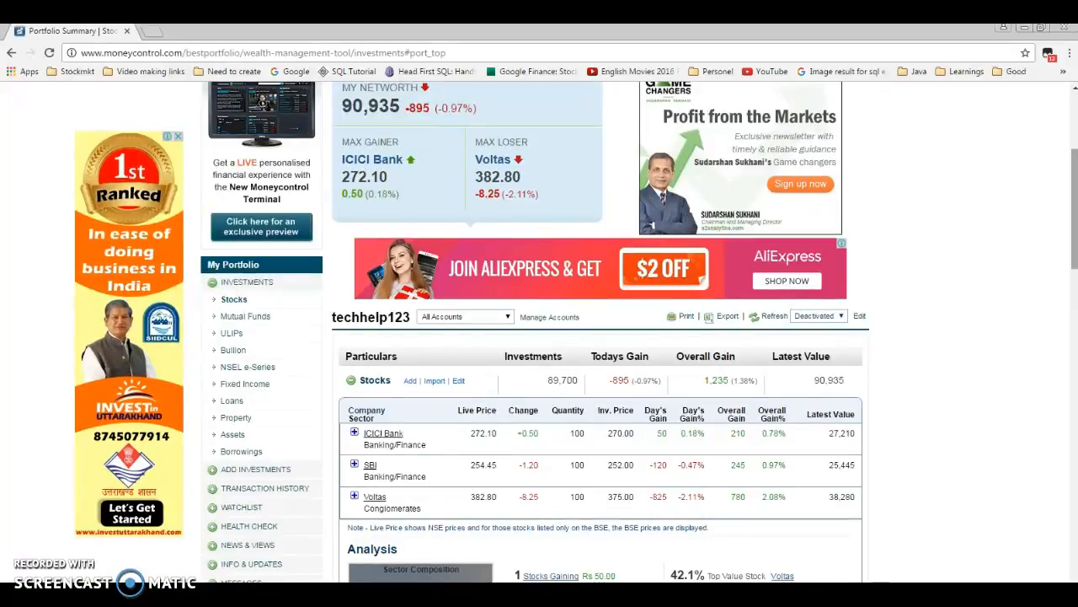
{"action": "scroll", "scroll_direction": "down", "scroll_amount": 3}
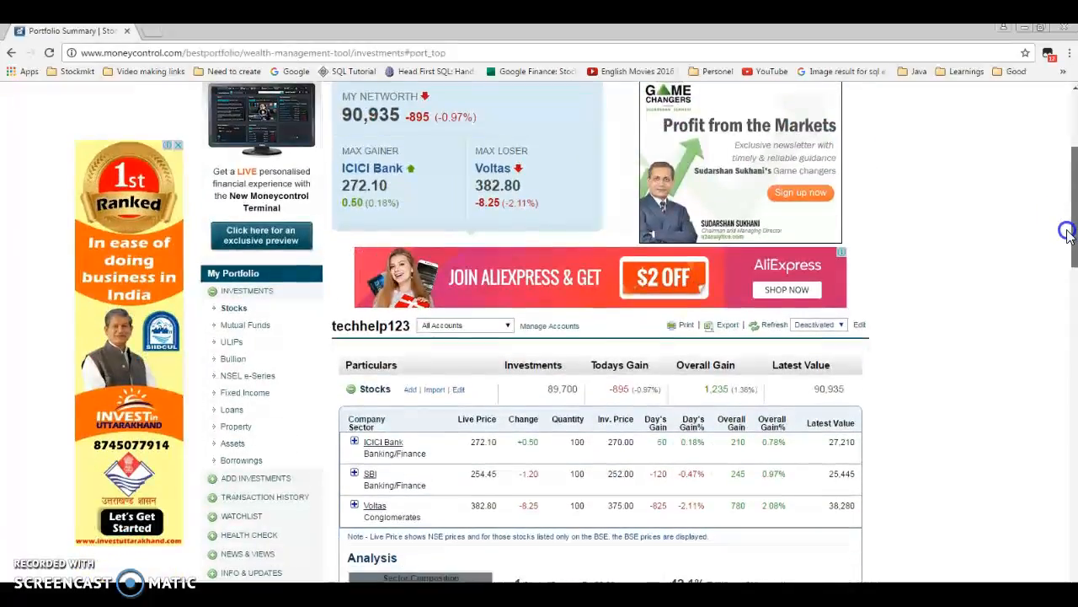
{"action": "scroll", "scroll_direction": "down", "scroll_amount": 3}
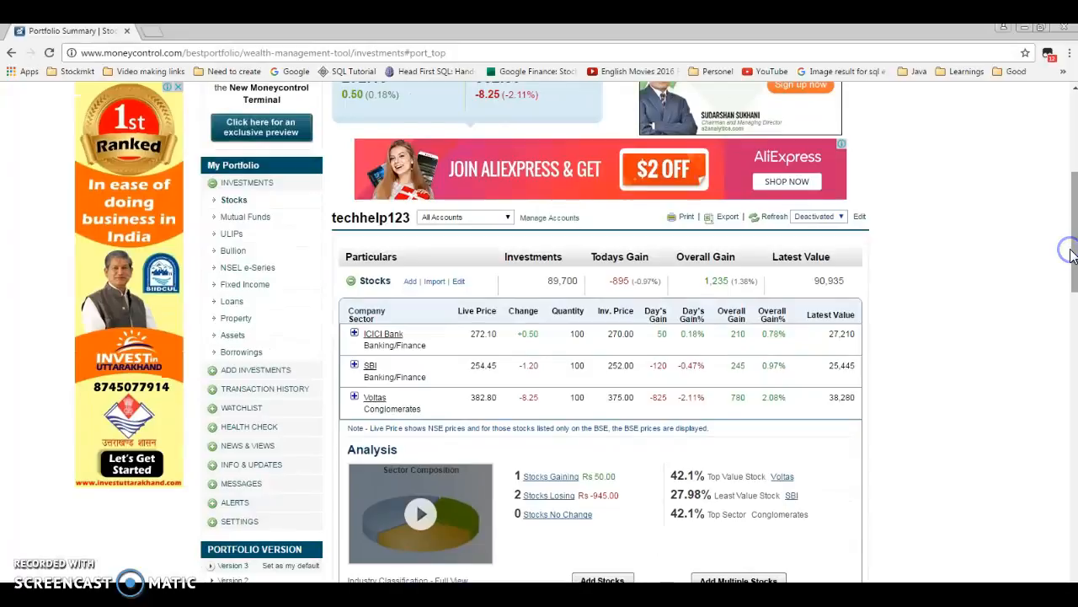